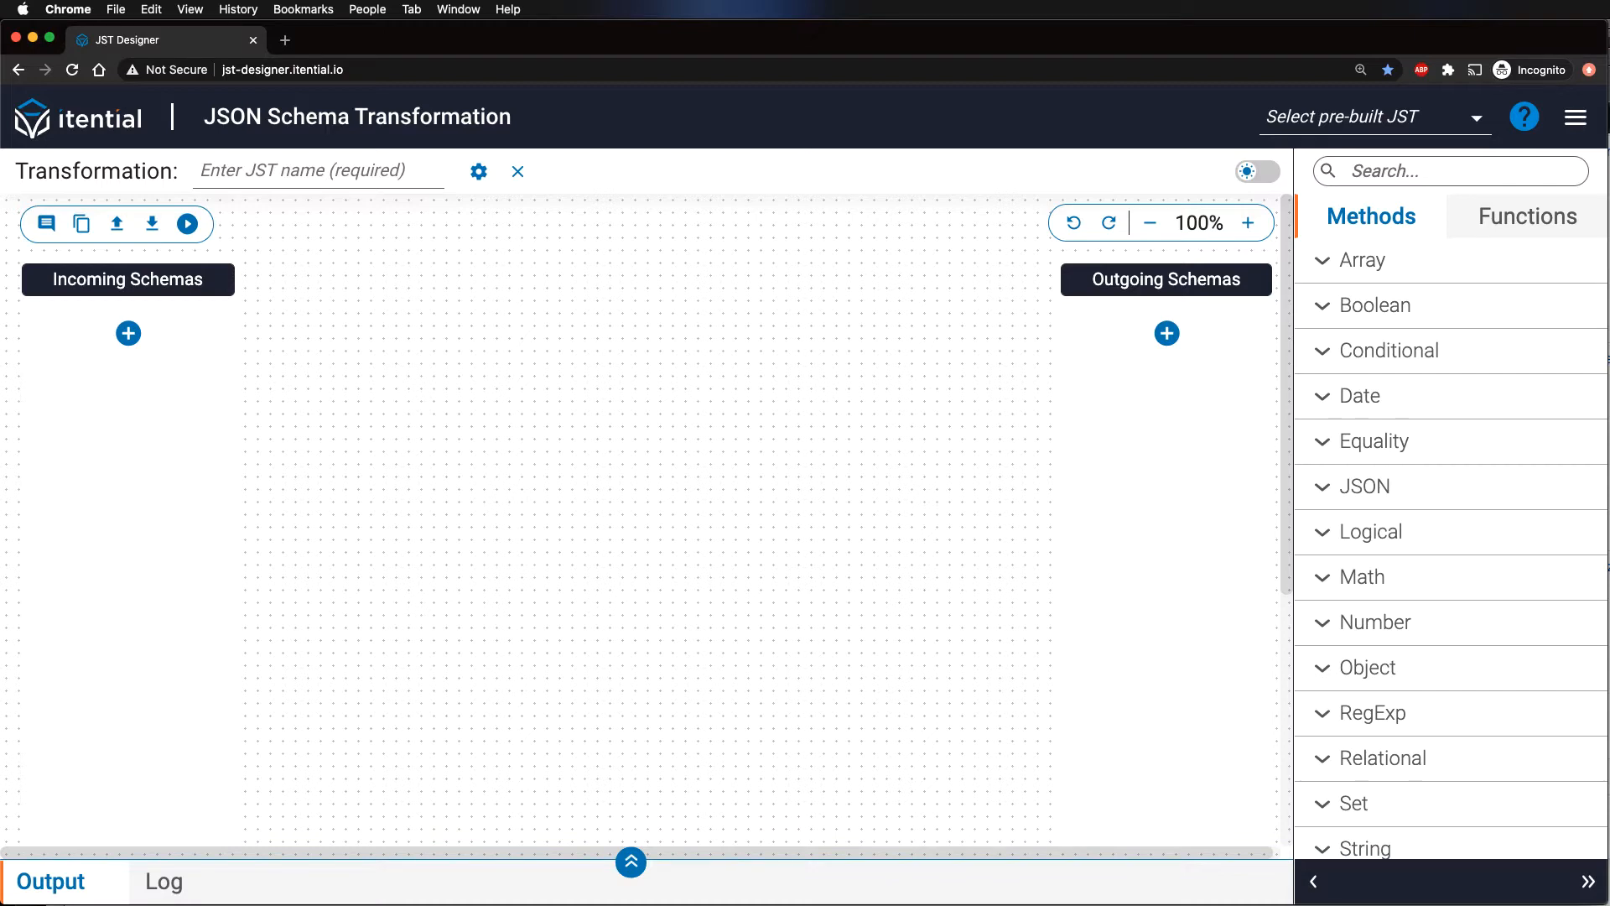
mouse_move(172, 313)
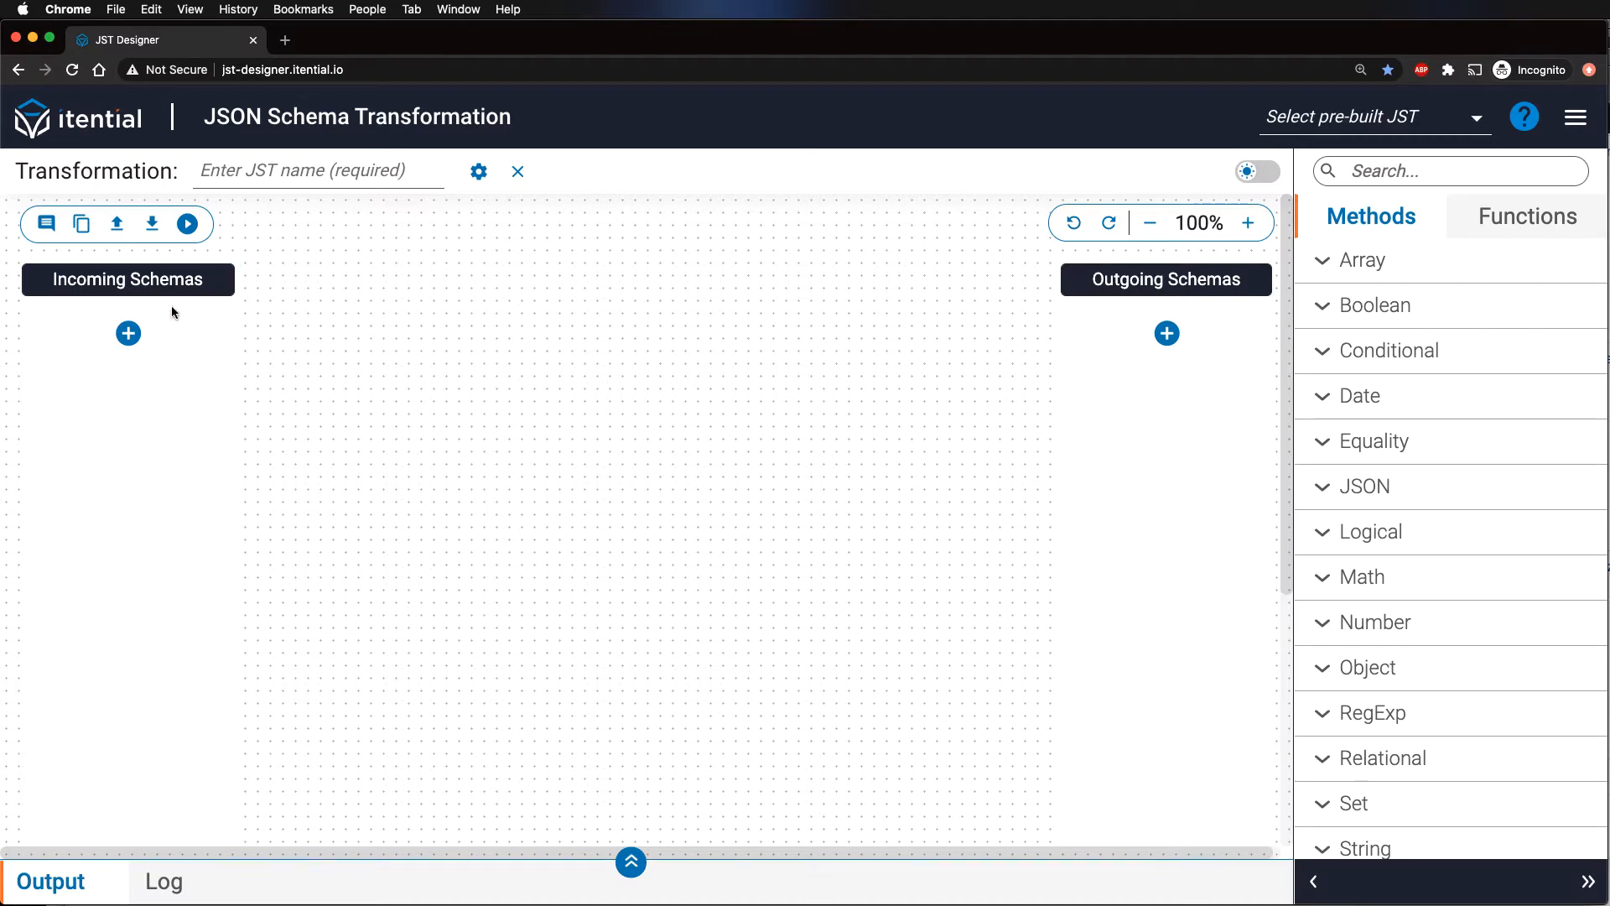
Step: Add incoming schema shopping_list, inferred from example grocery JSON with item and store strings
click(127, 333)
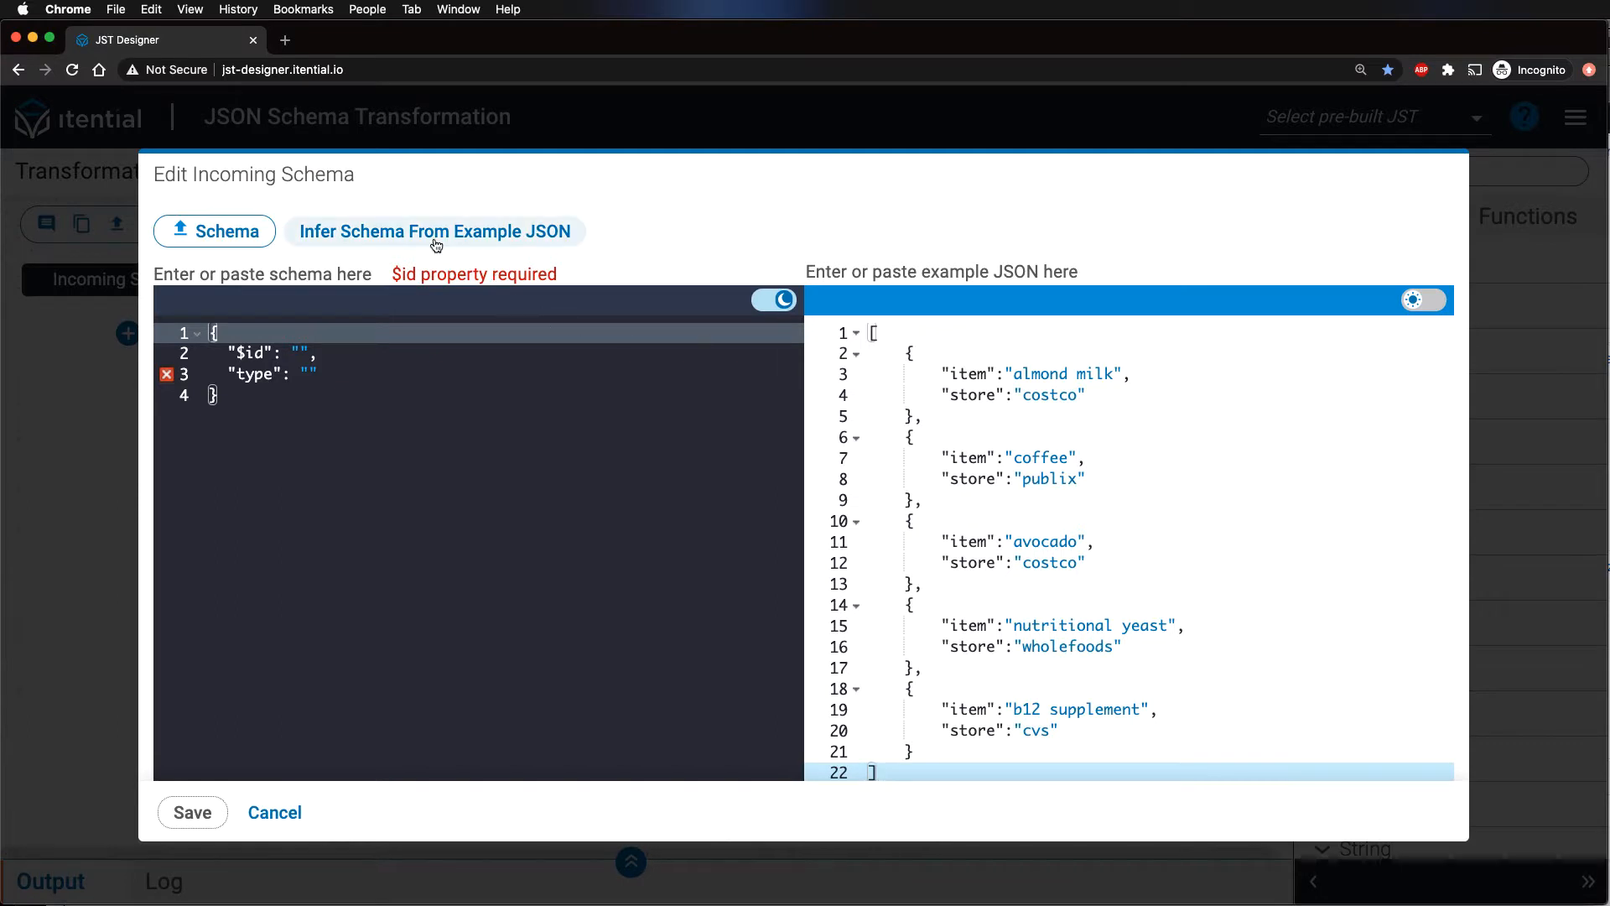
click(435, 232)
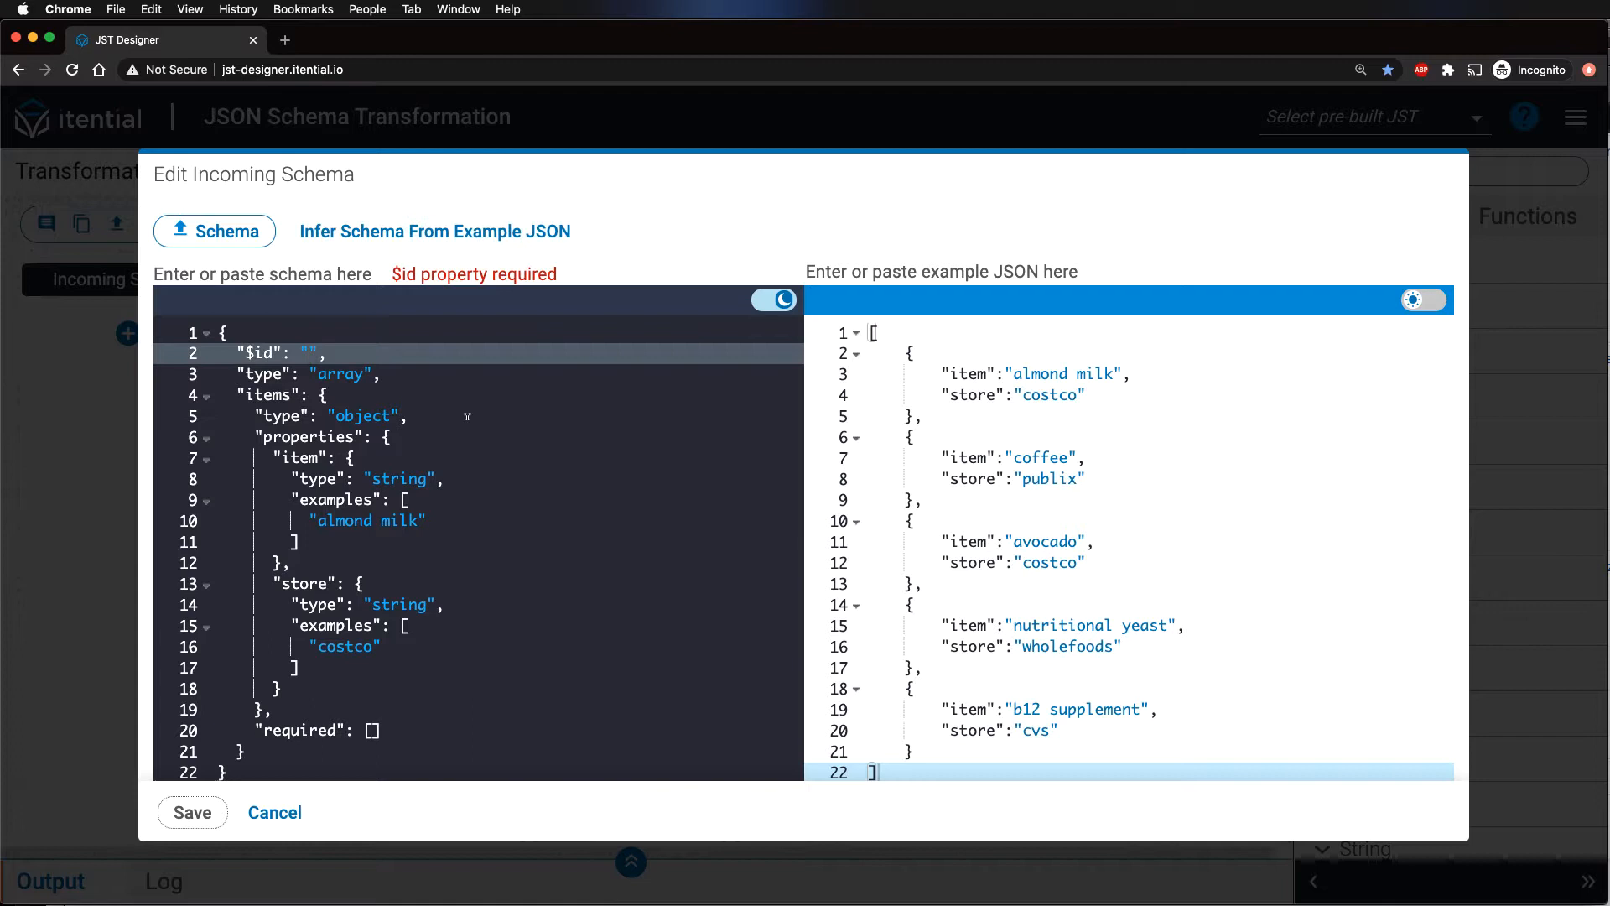
text(shopping_list)
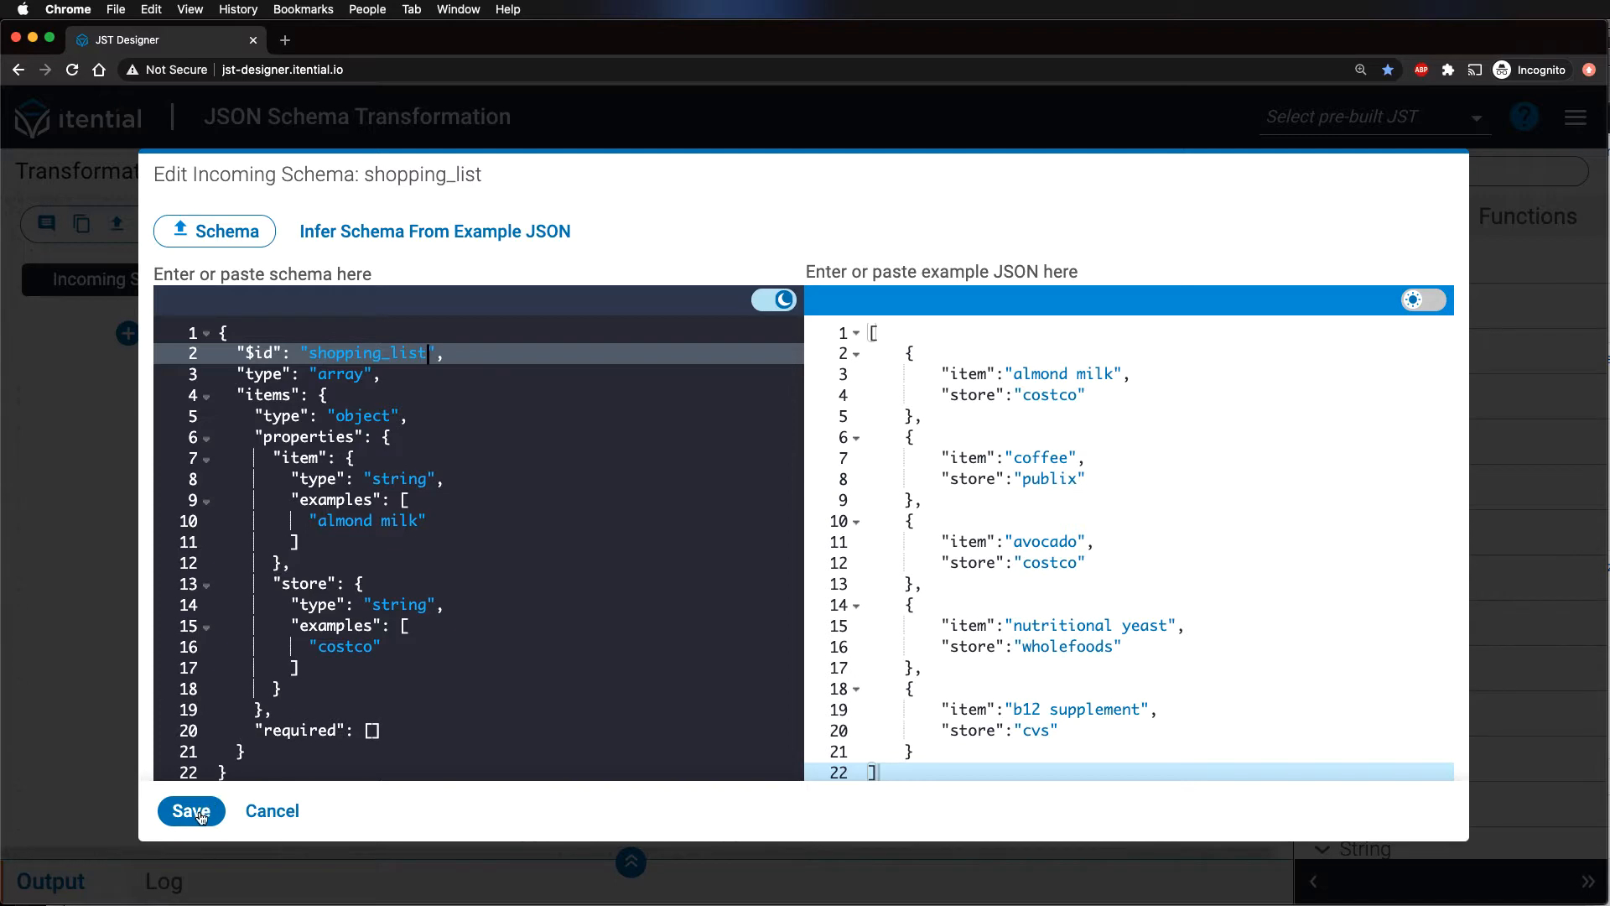
click(190, 812)
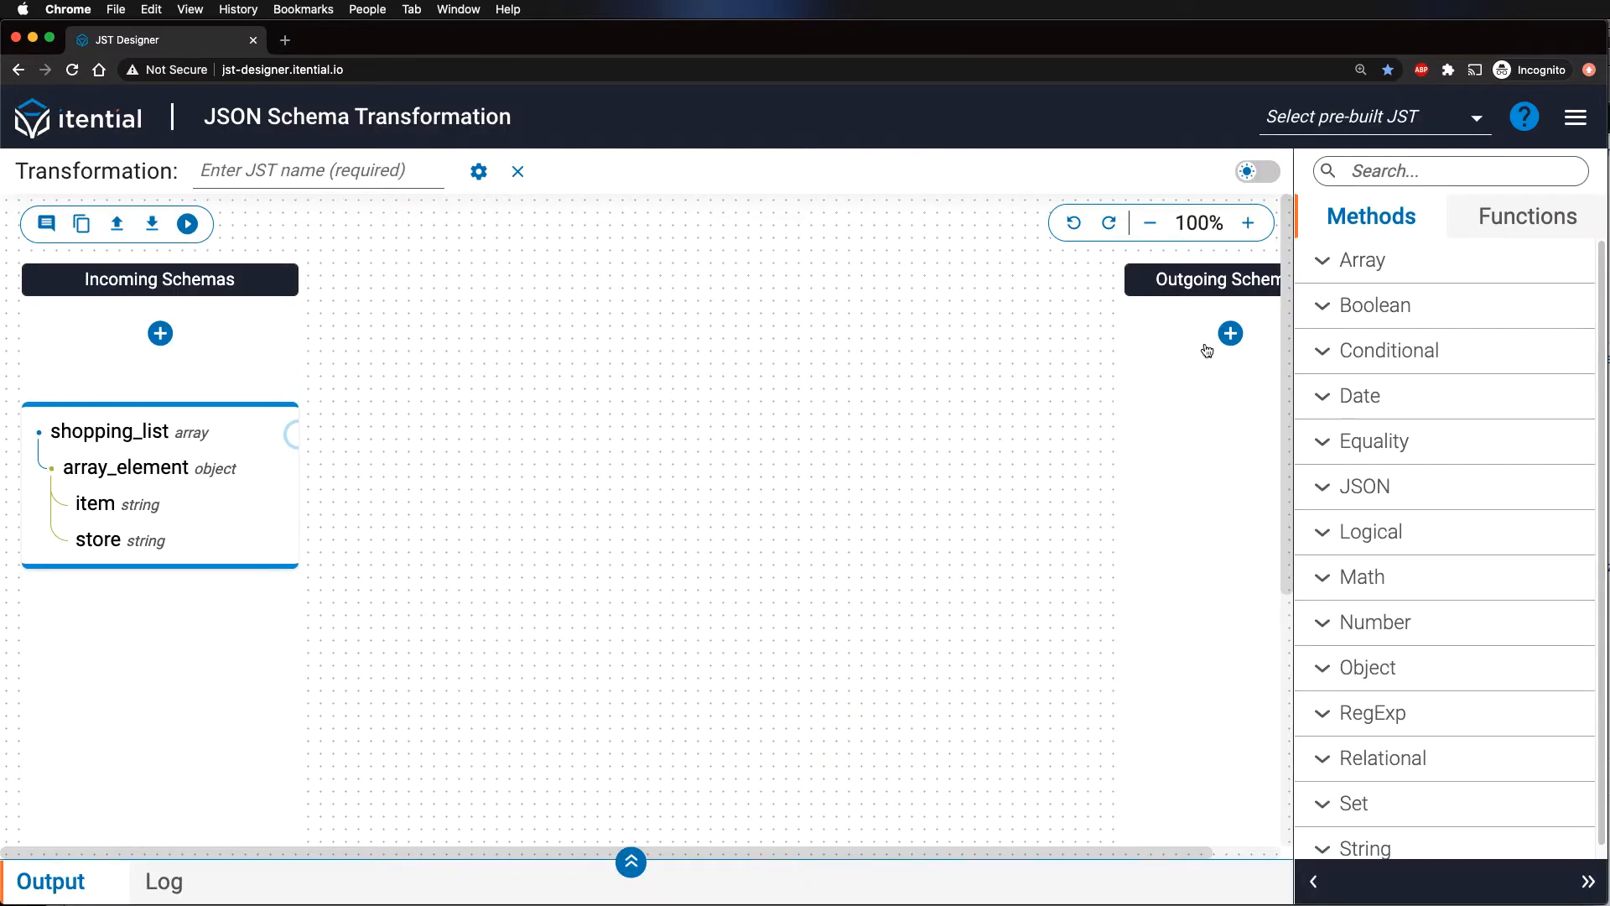
Step: Add outgoing schema filtered_list, inferred from the same grocery JSON with item and store strings
click(1230, 333)
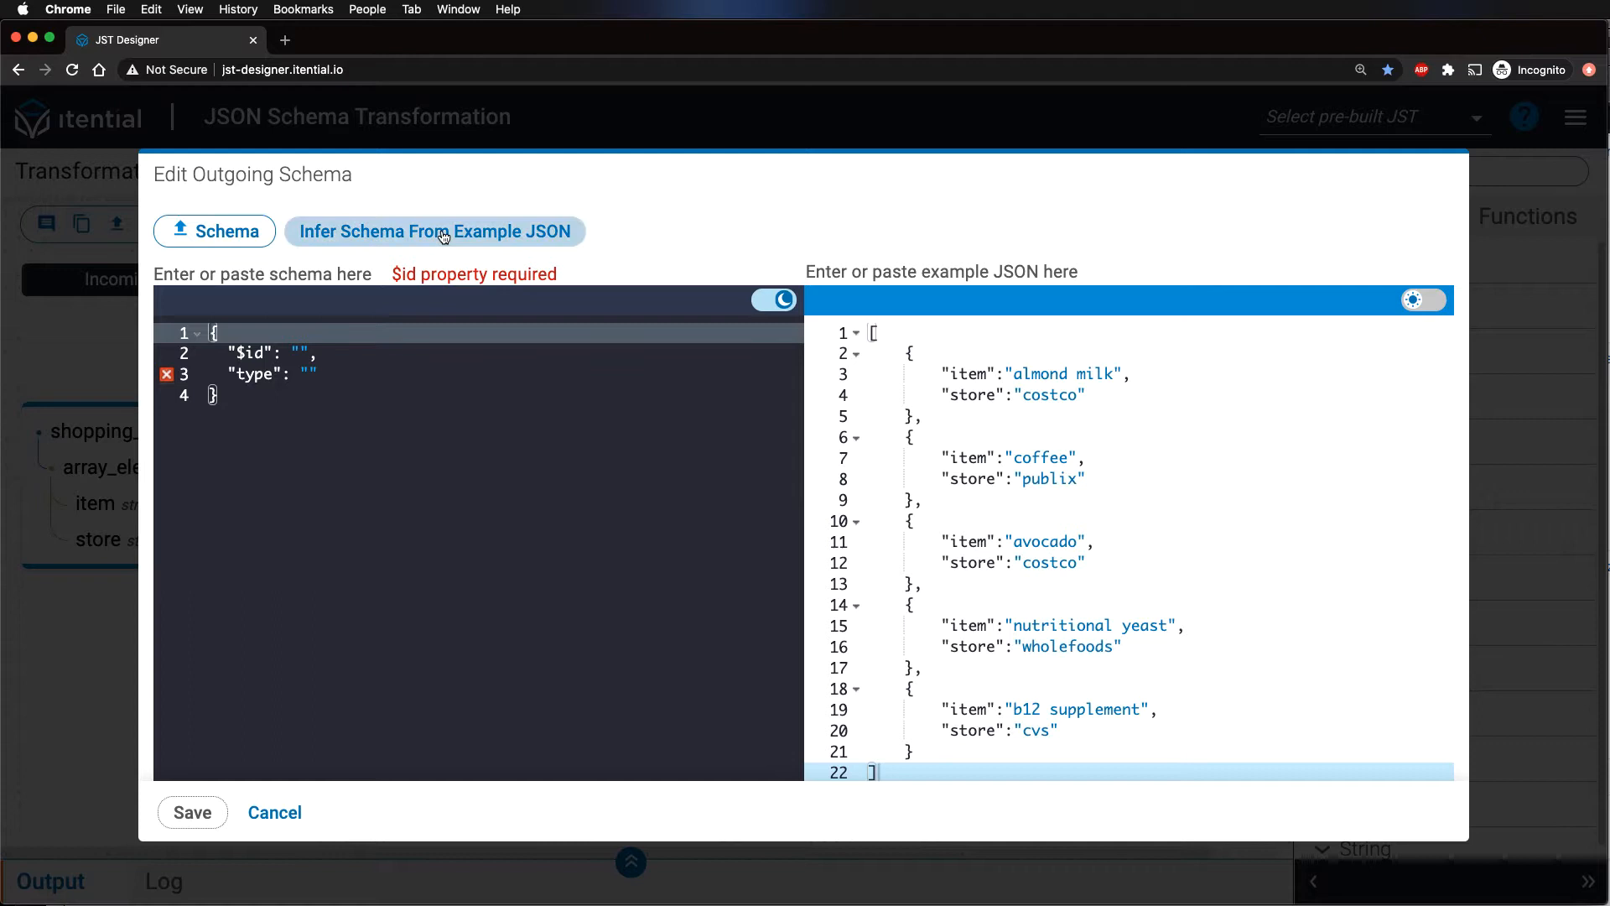
click(435, 231)
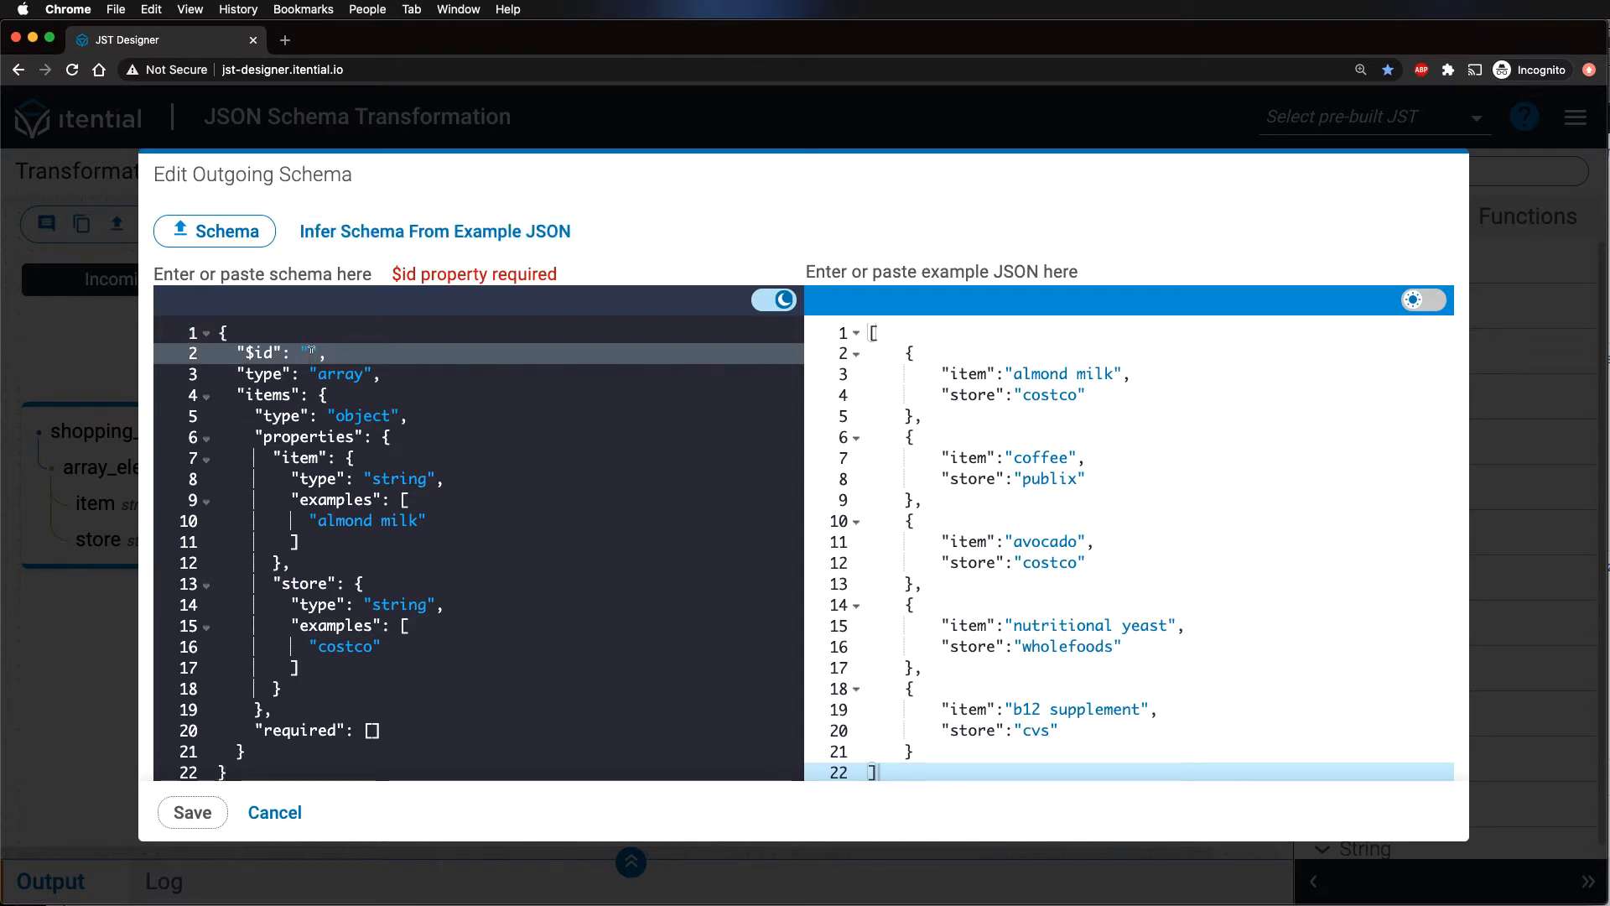
text(filtered)
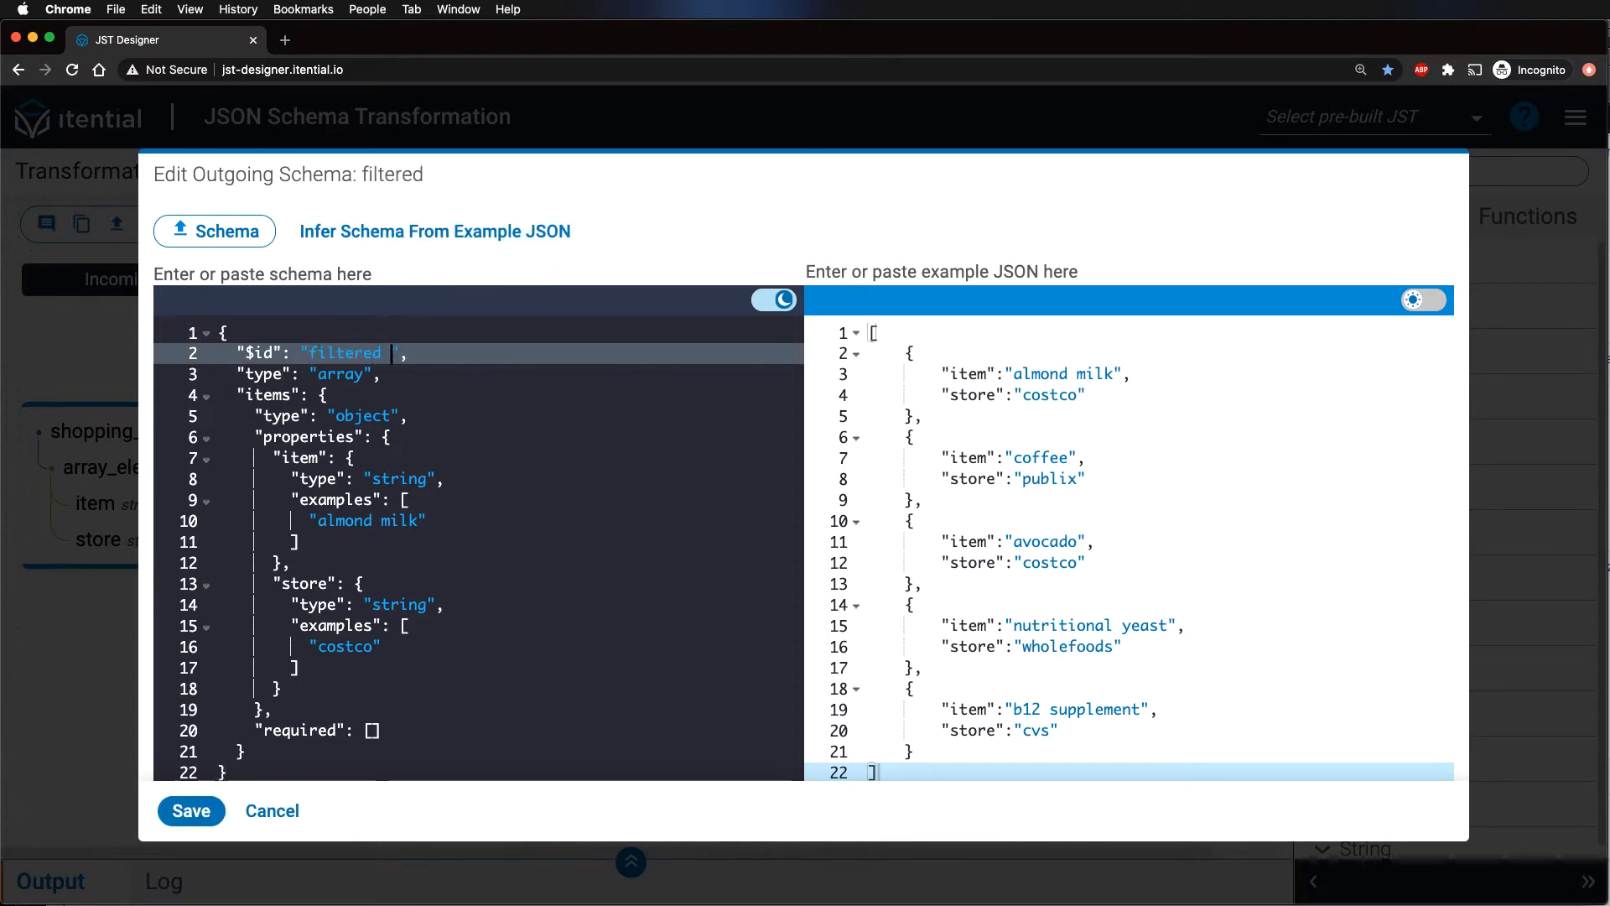
text(_list)
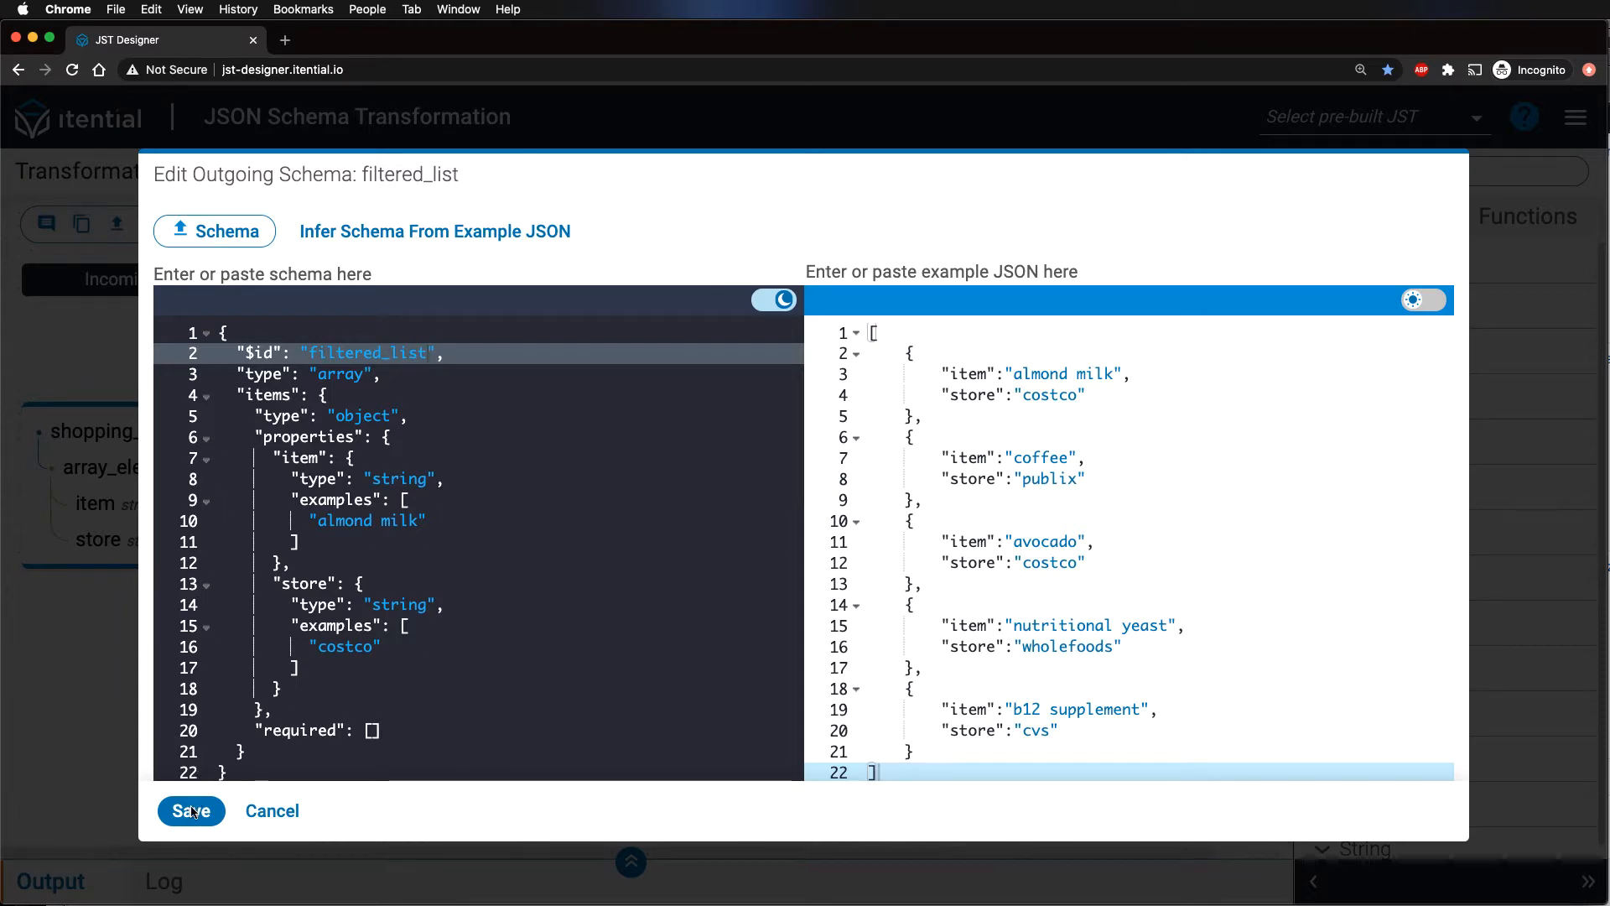
click(190, 812)
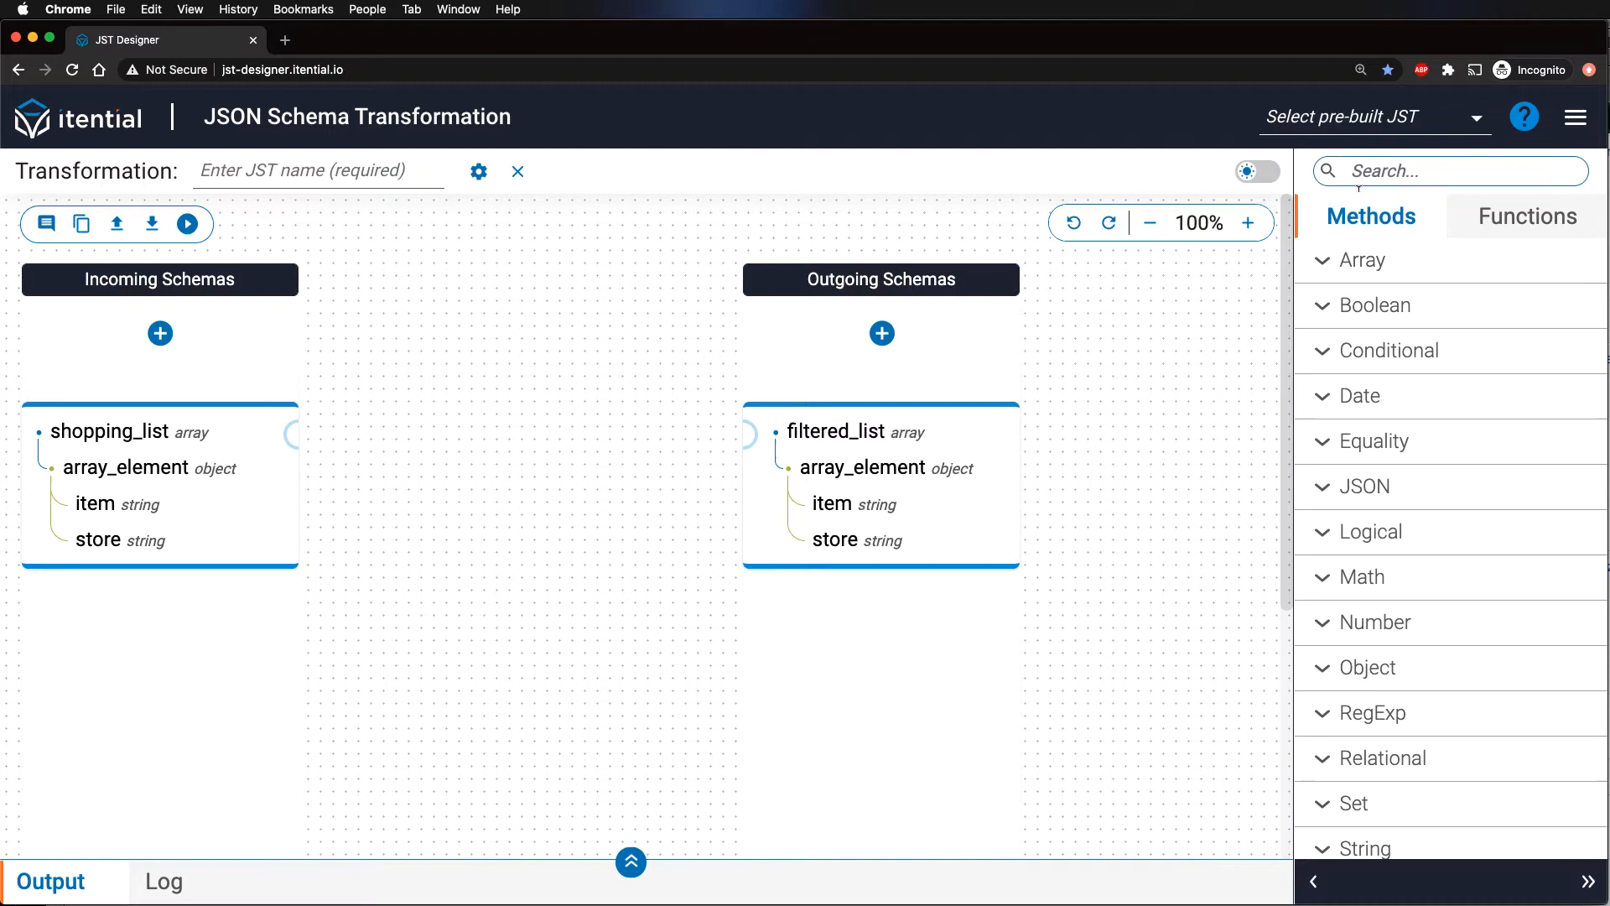
Step: Add a filter method fed by shopping_list as arr, returning into filtered_list
click(1449, 171)
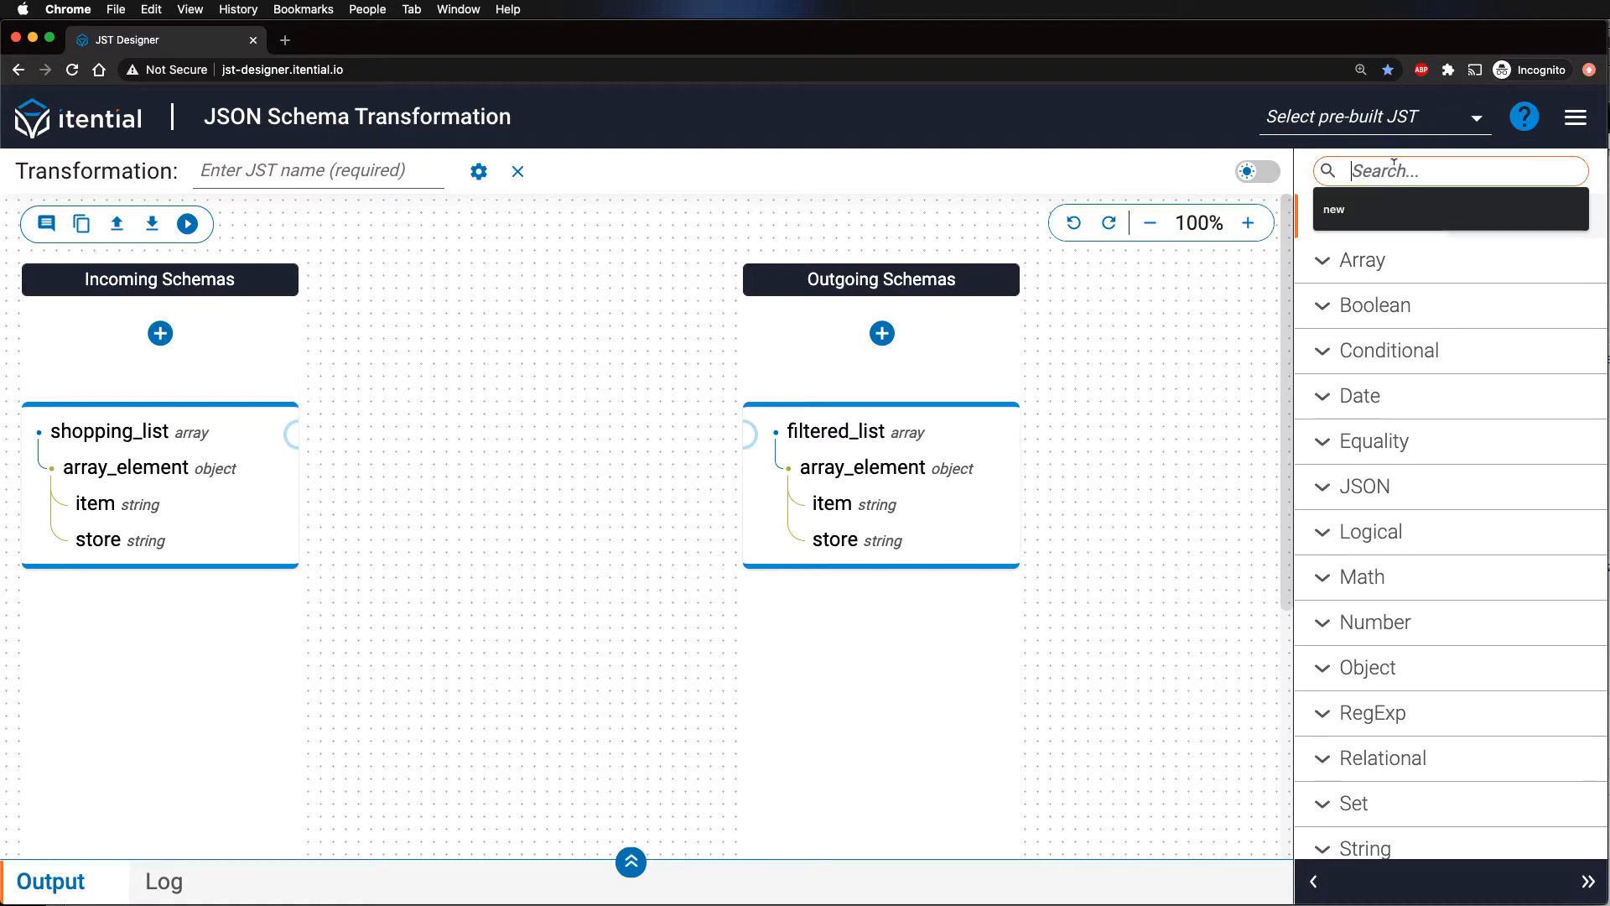
text(filter)
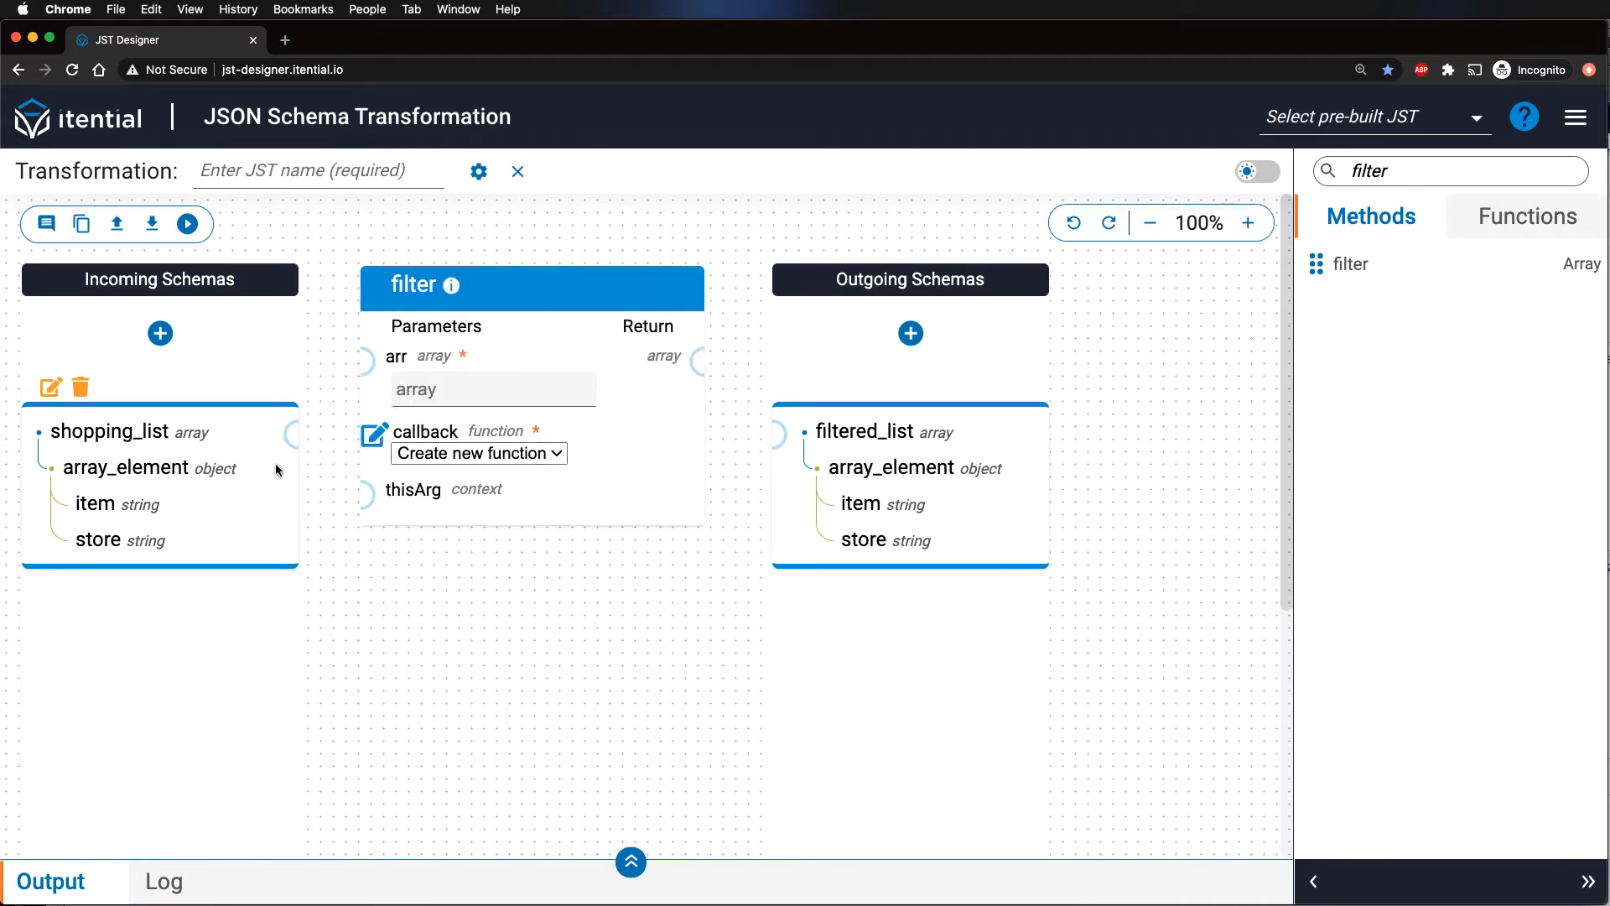
mouse_move(285, 479)
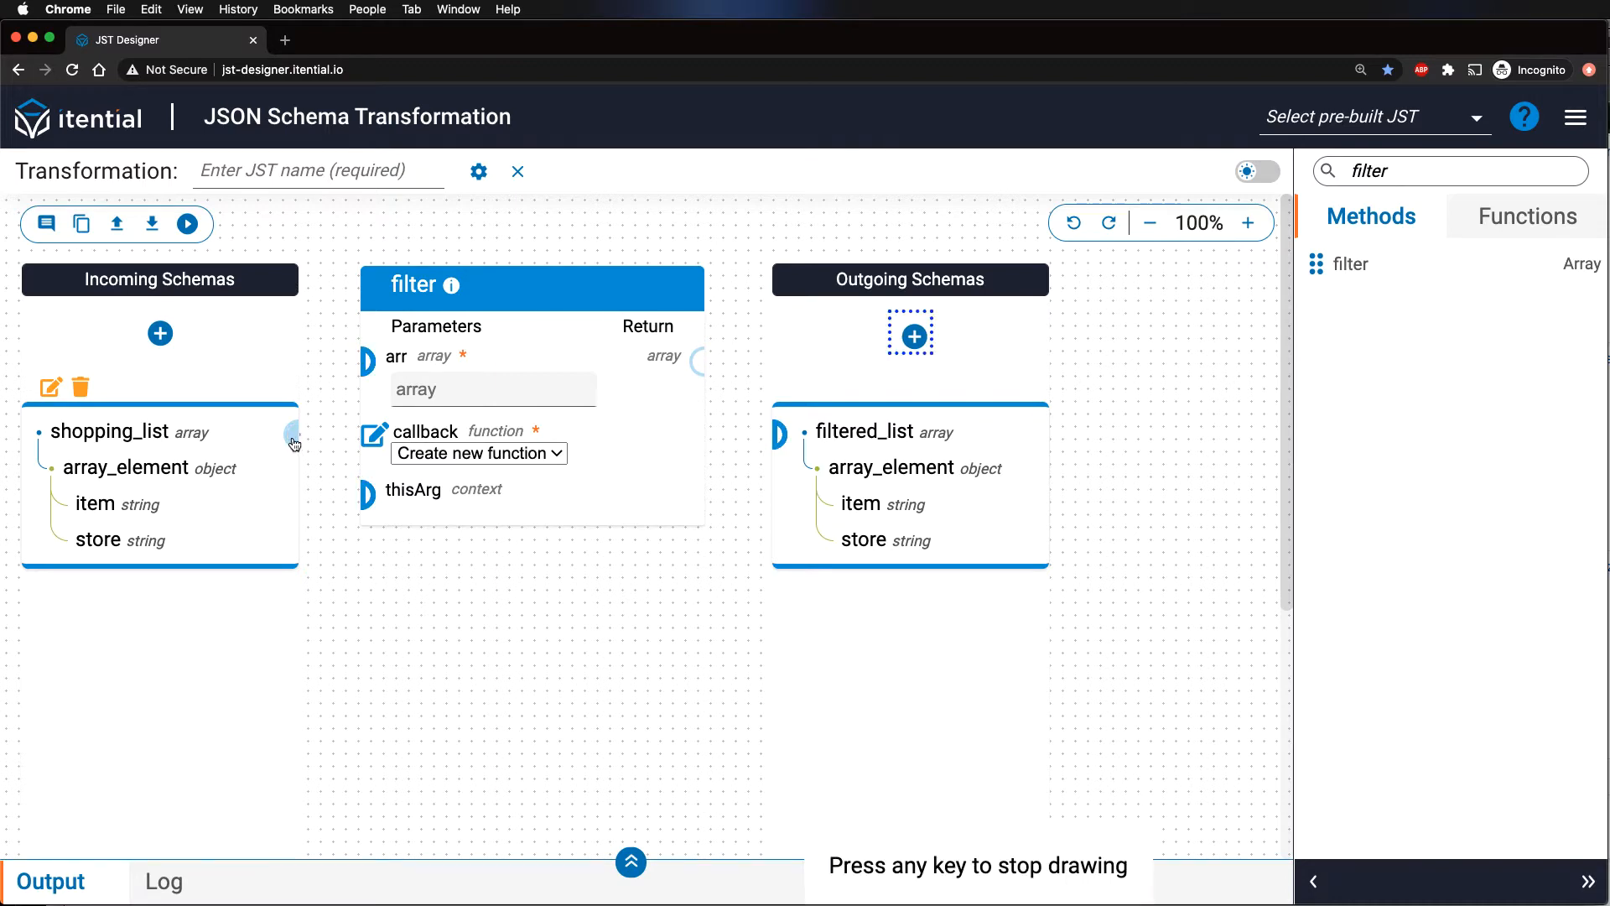
drag(291, 432, 362, 362)
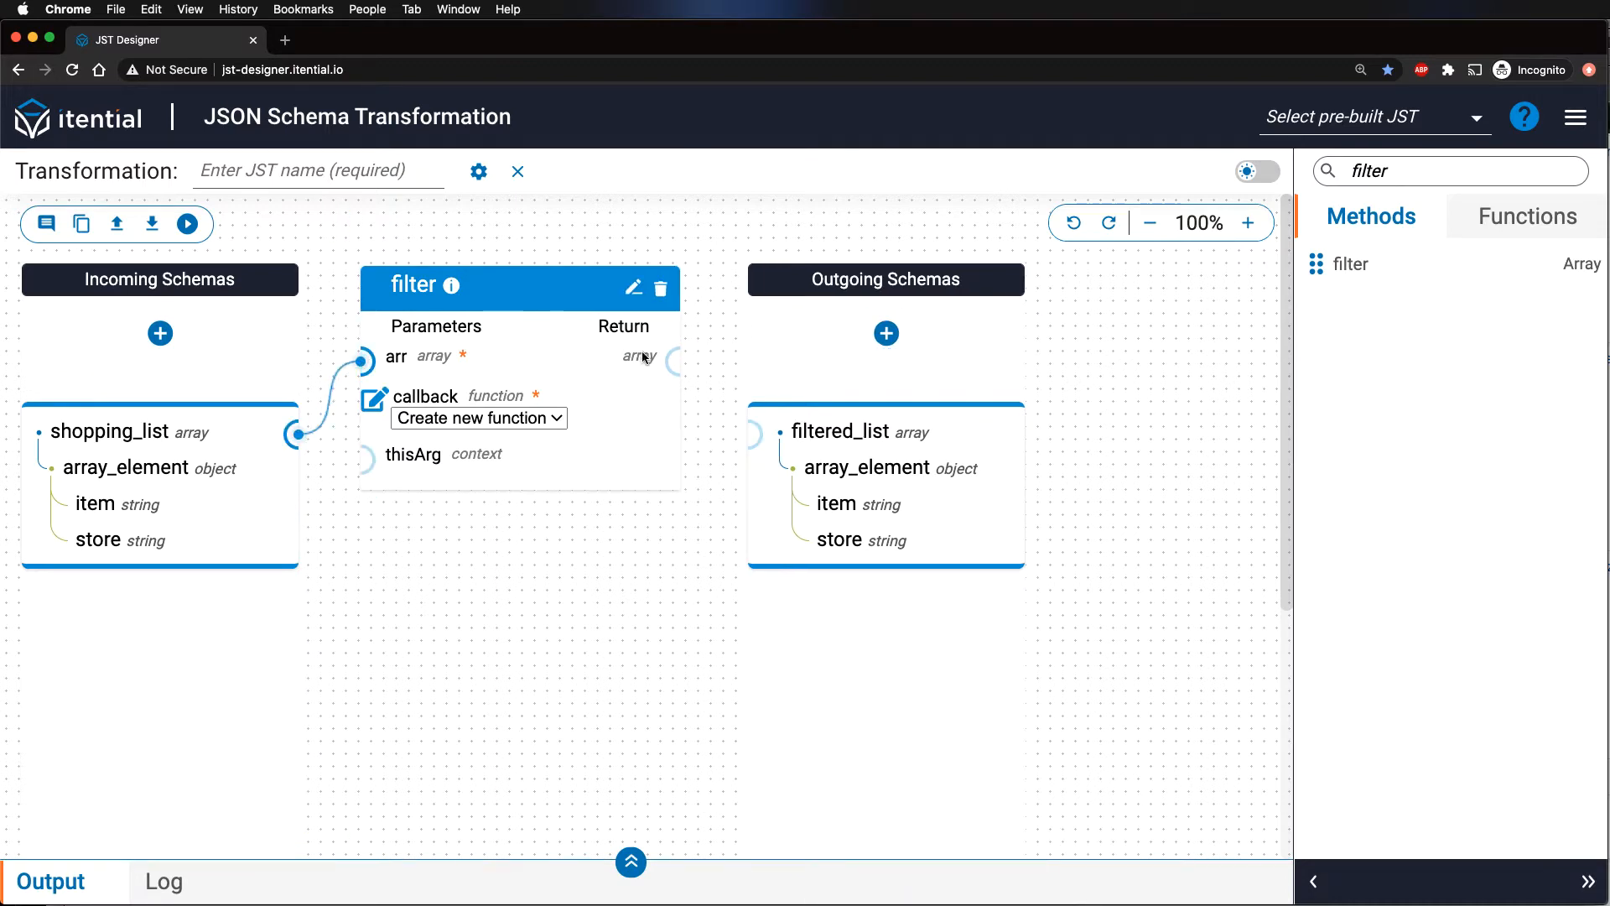
drag(673, 361, 755, 431)
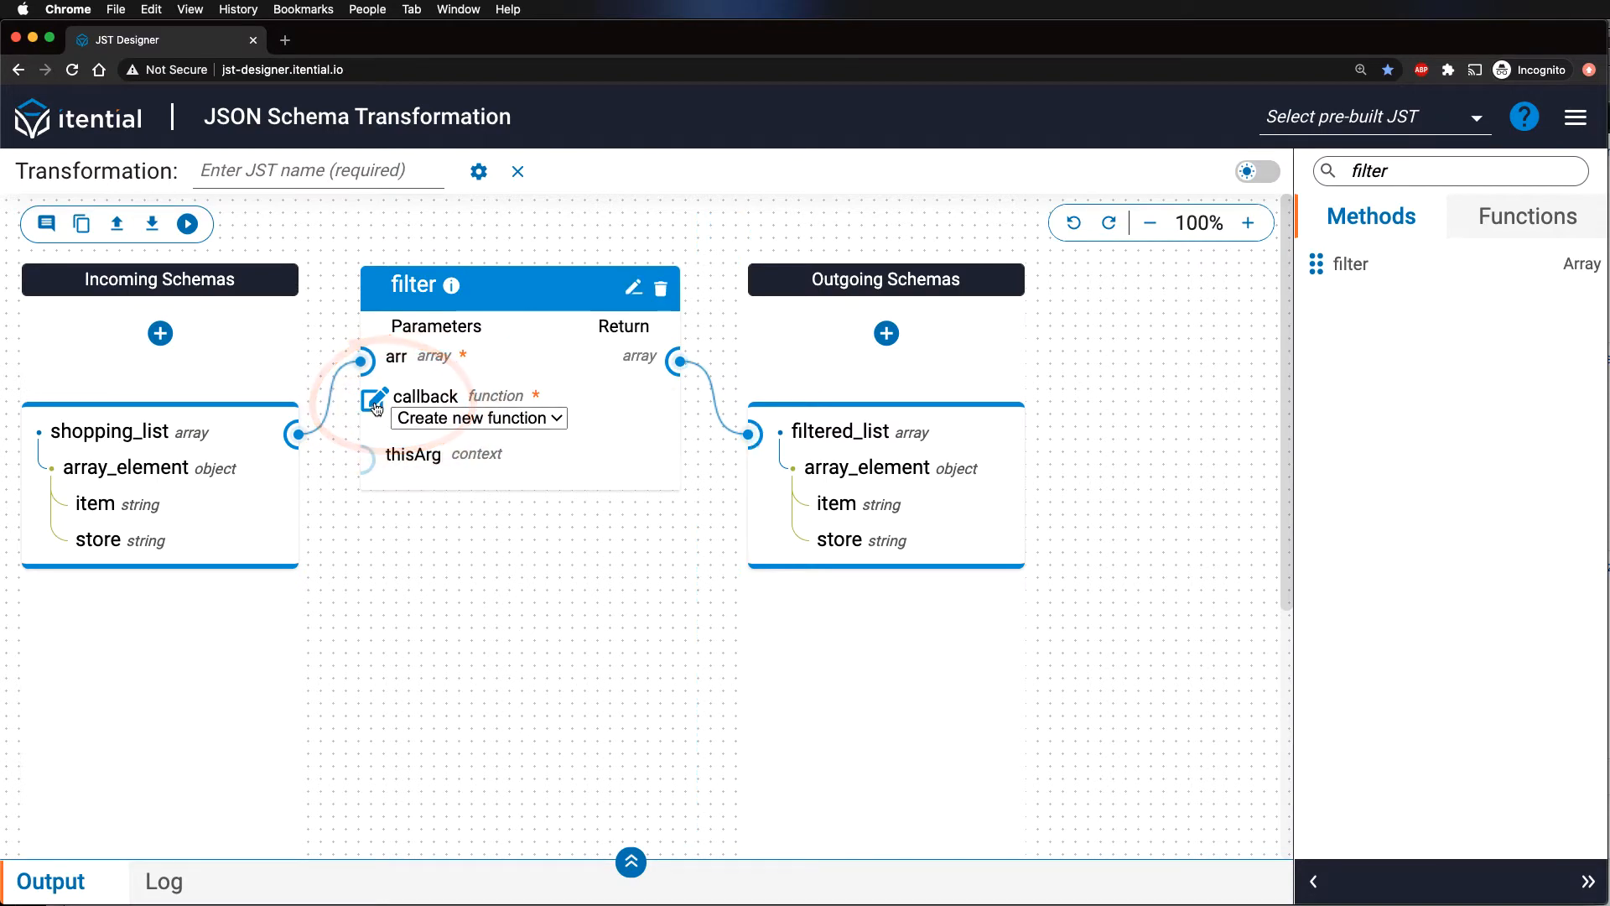
Step: Create callback f_query_1 using inequality to check element store != "costco"
click(374, 399)
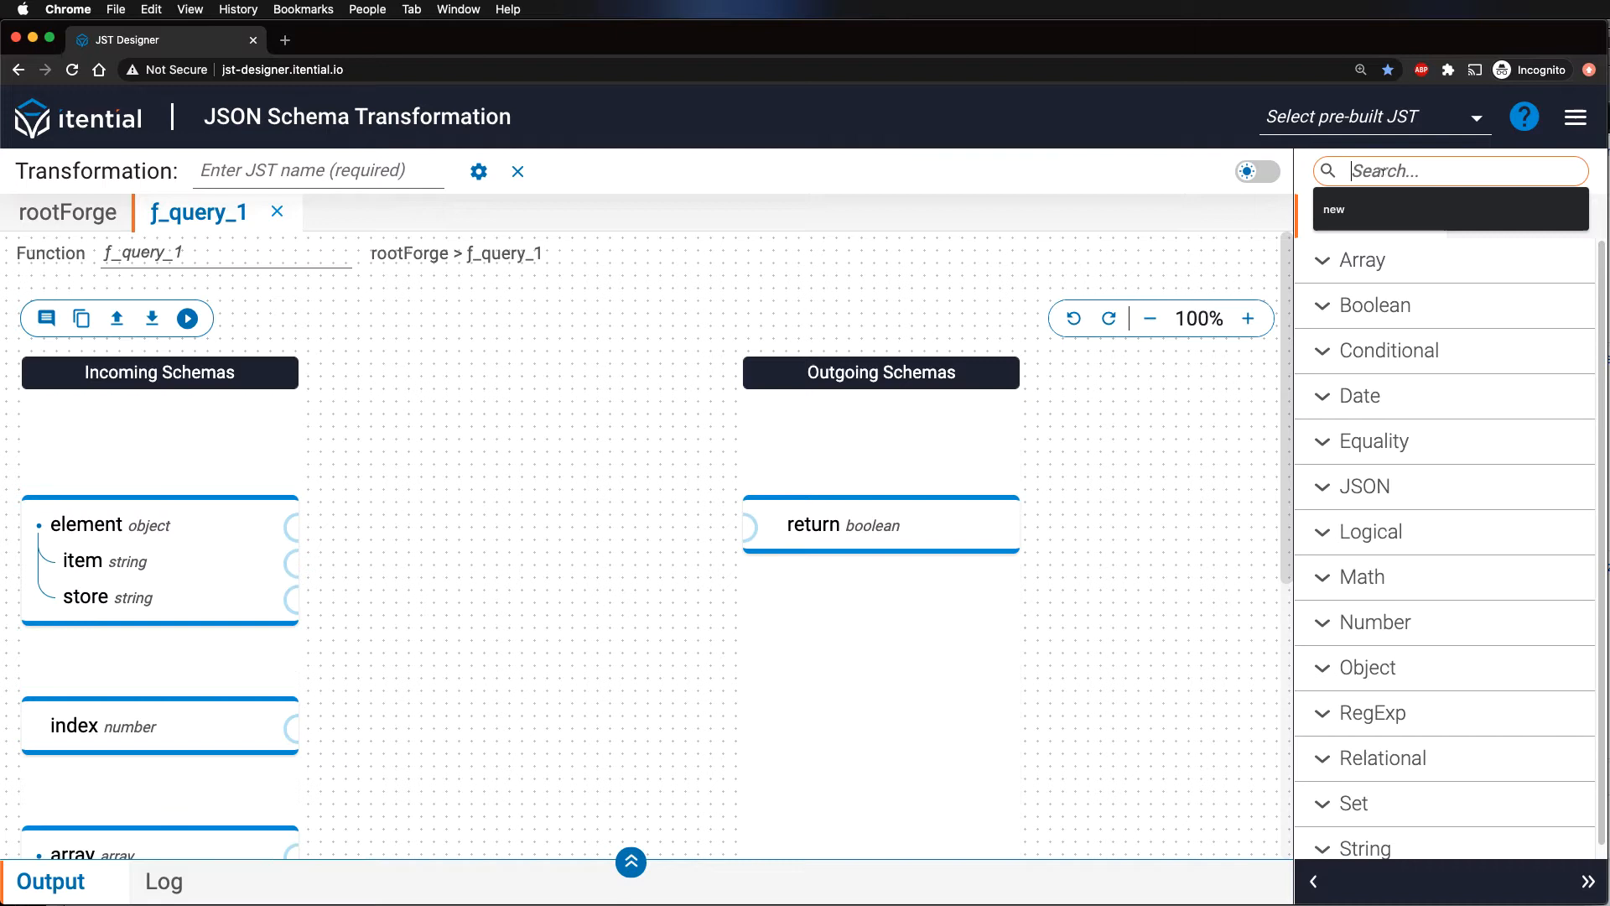
text(inequ)
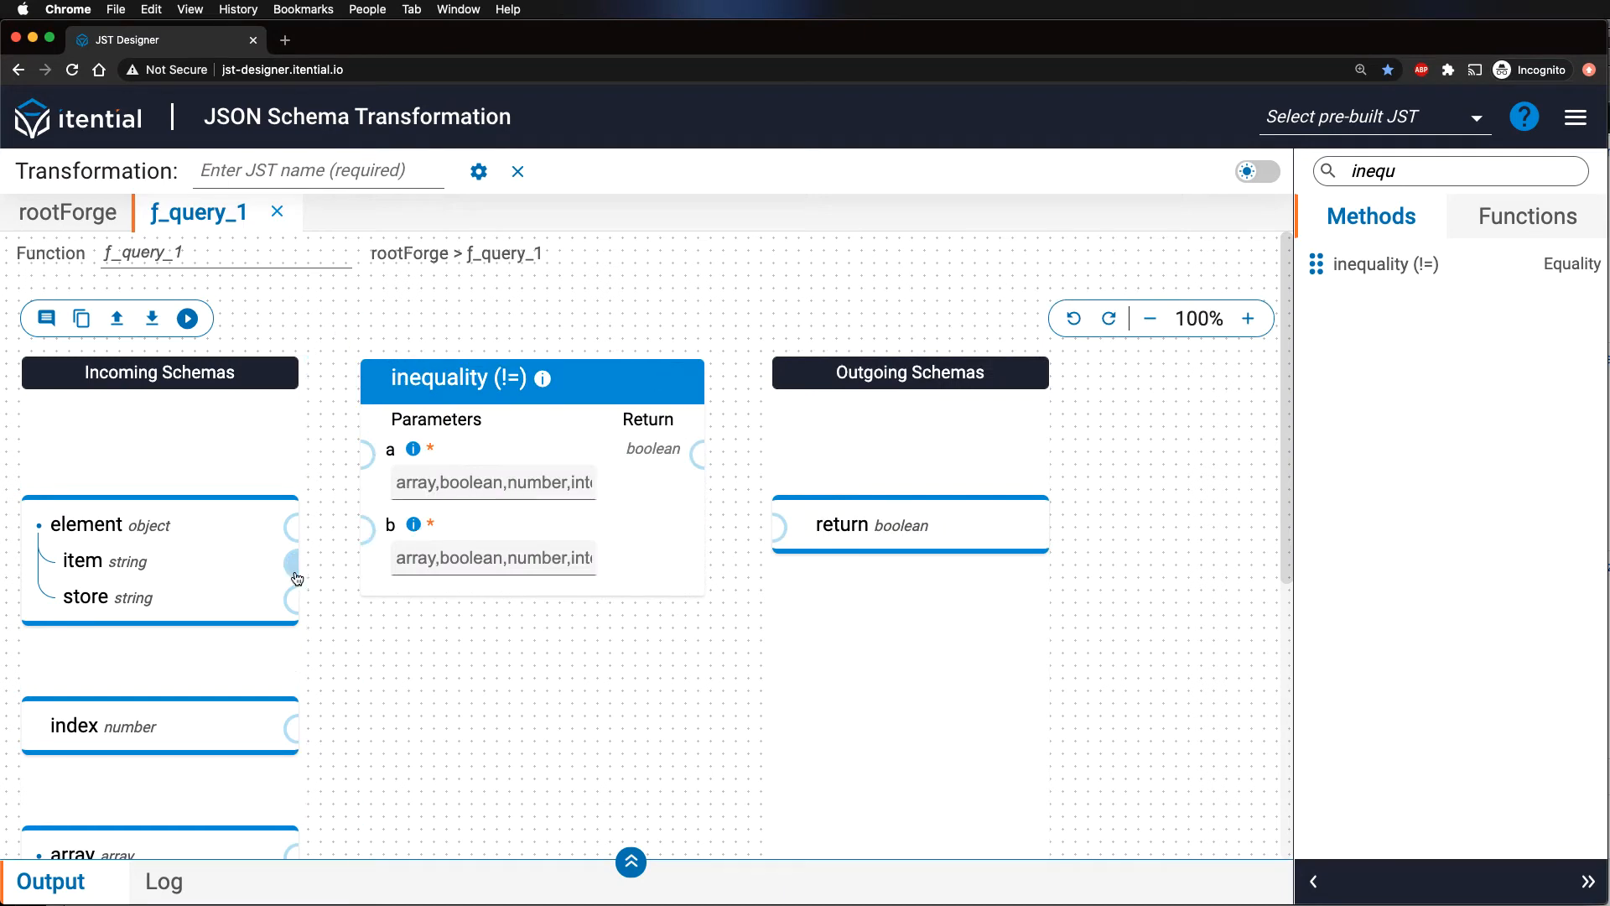
mouse_move(258, 632)
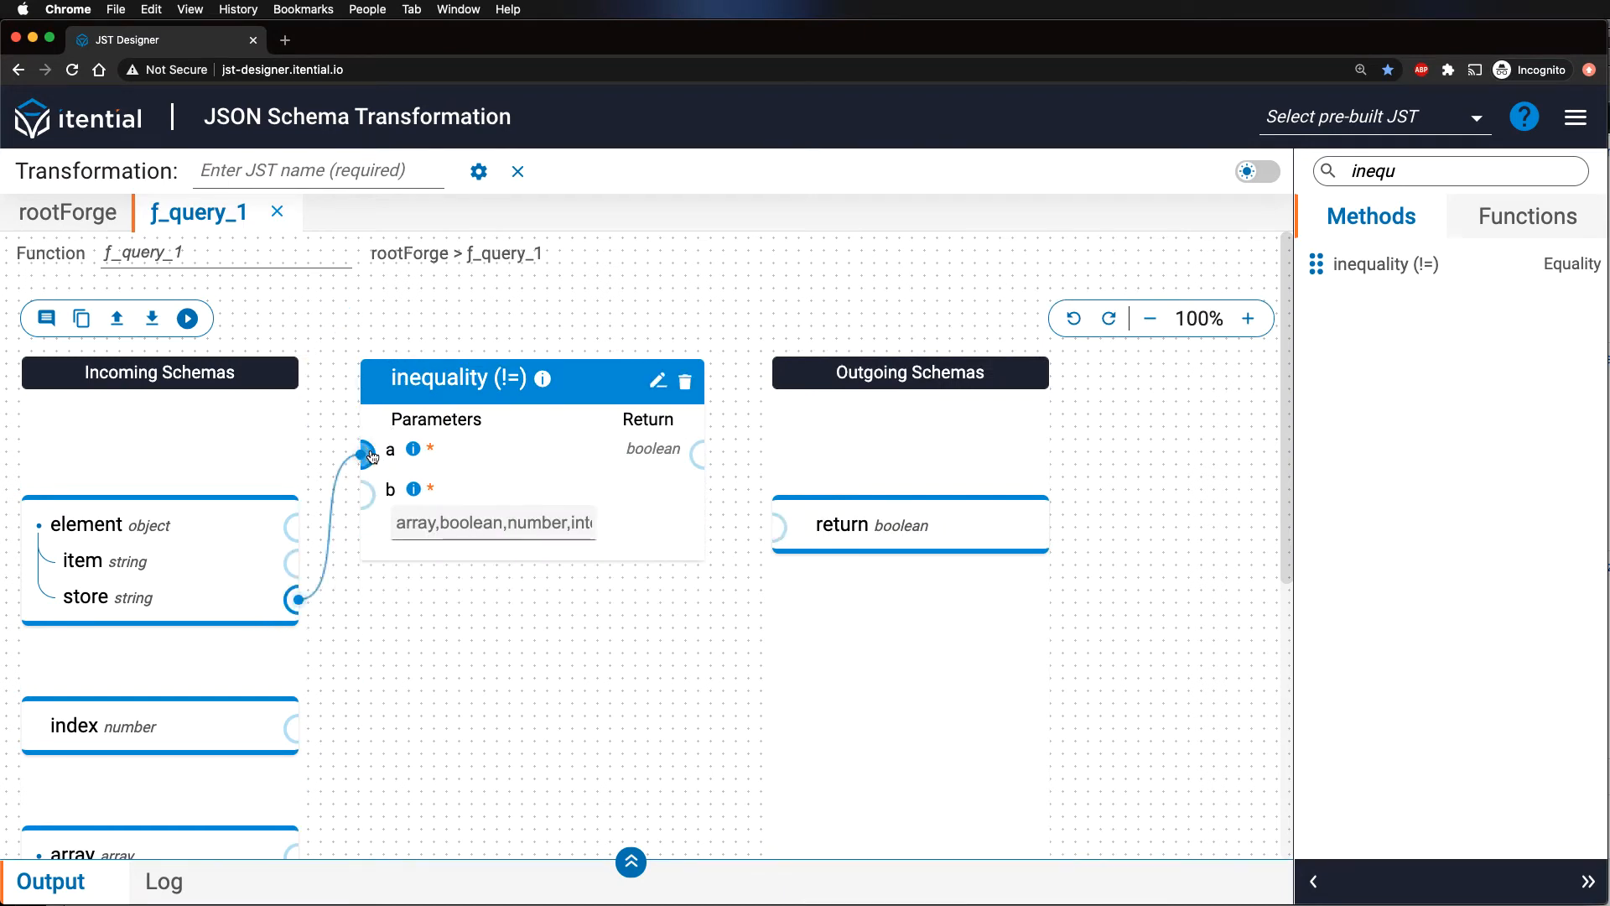
click(493, 521)
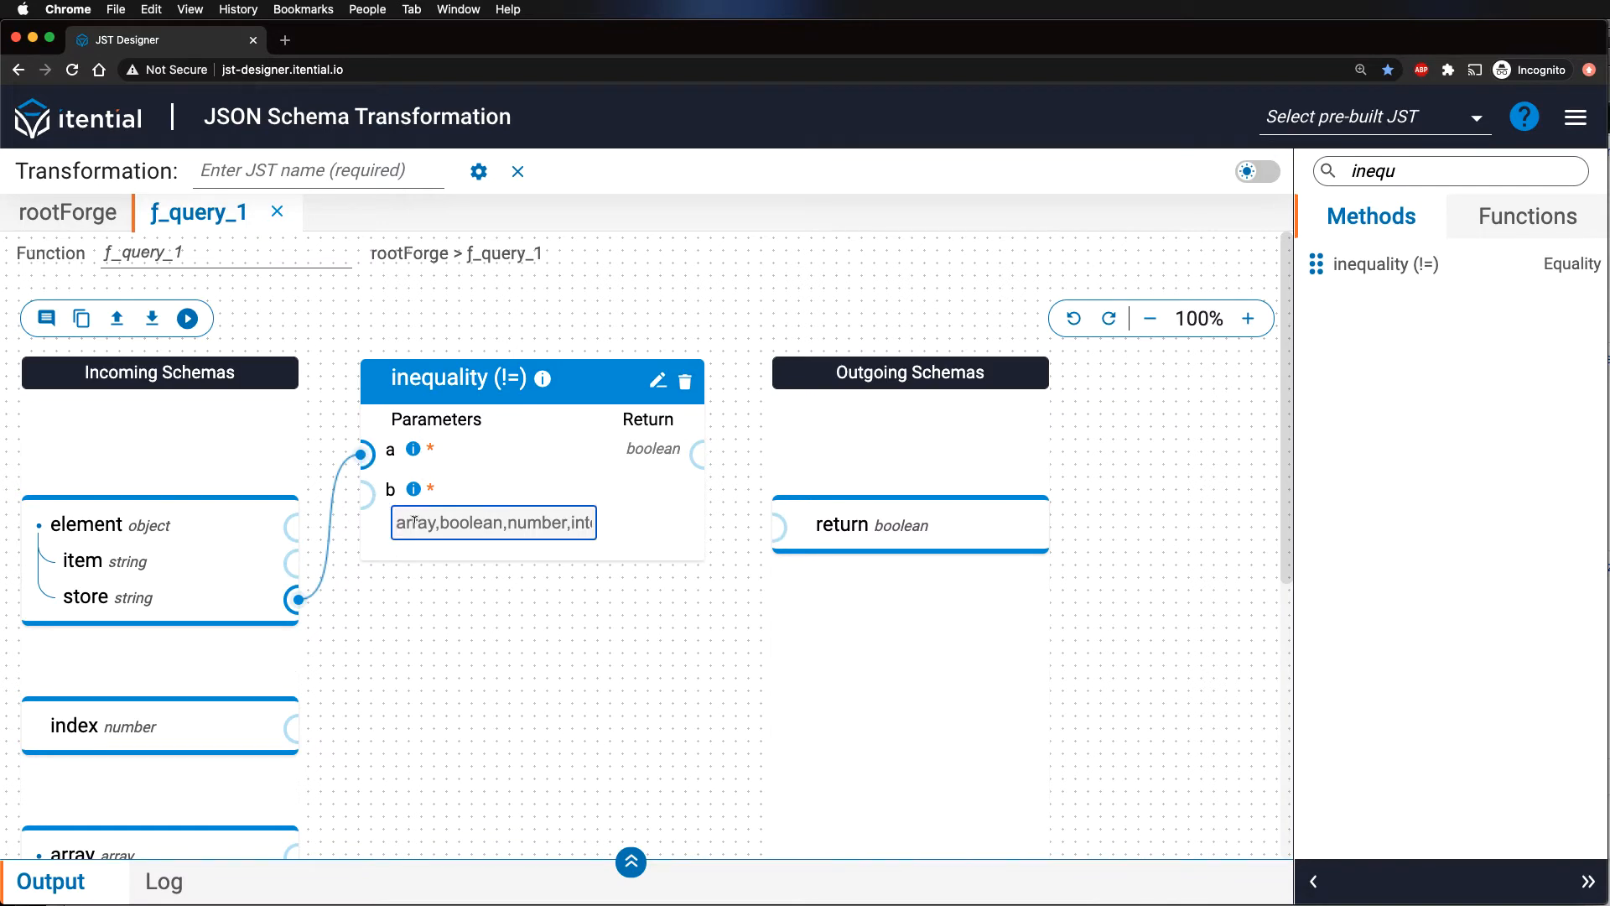
text(costco)
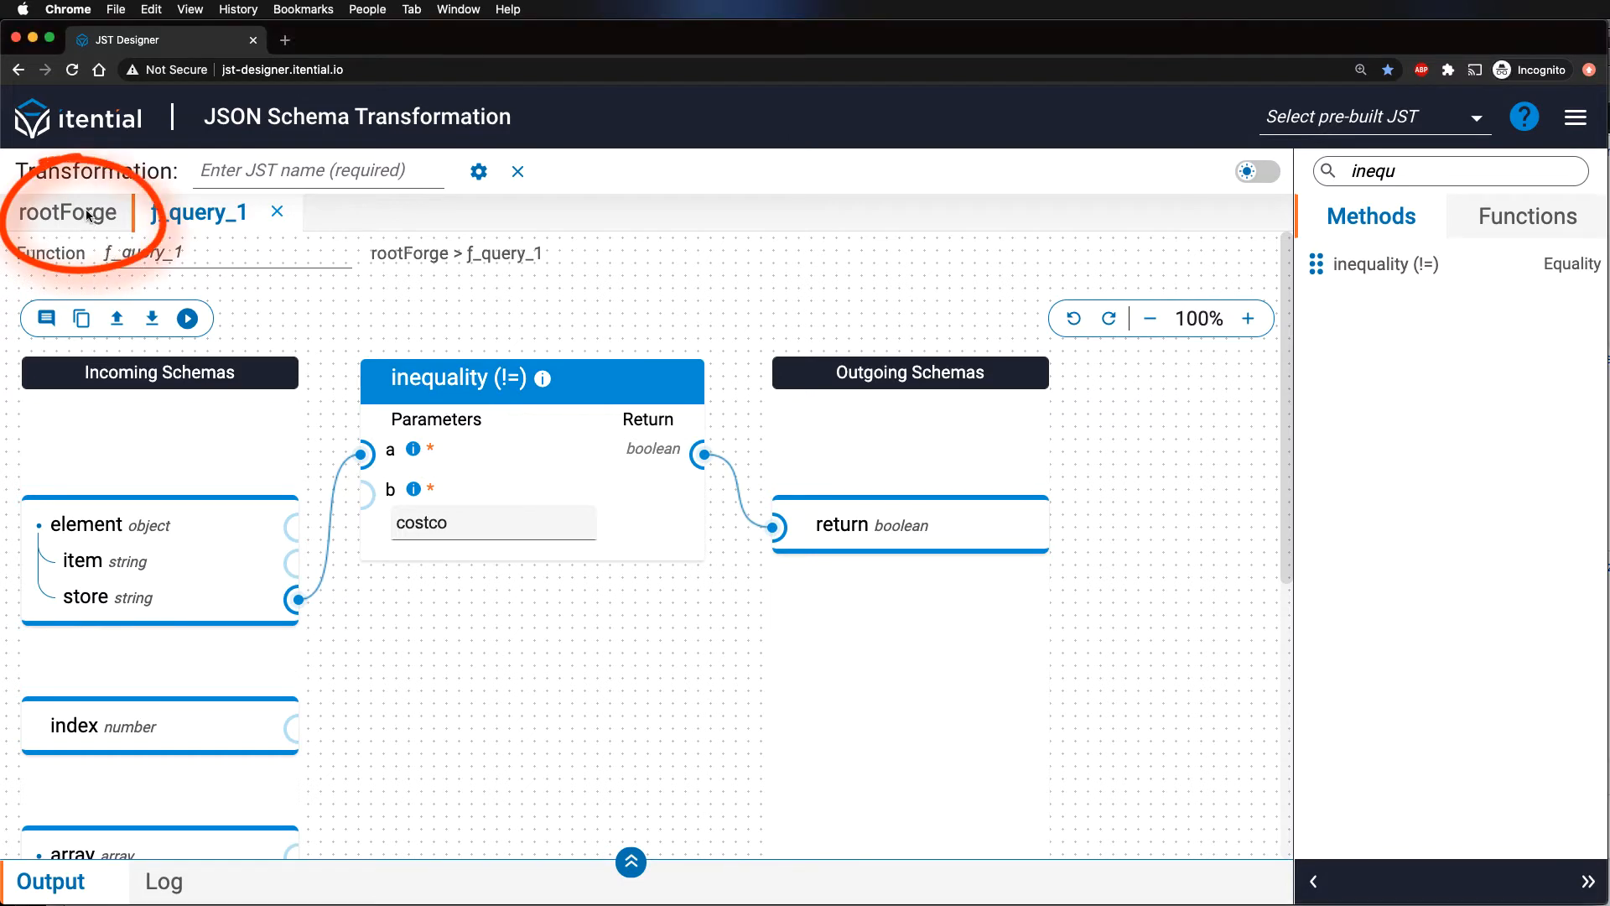
Step: Run the transformation on the sample inputs and confirm filtered_list excludes costco items
click(68, 212)
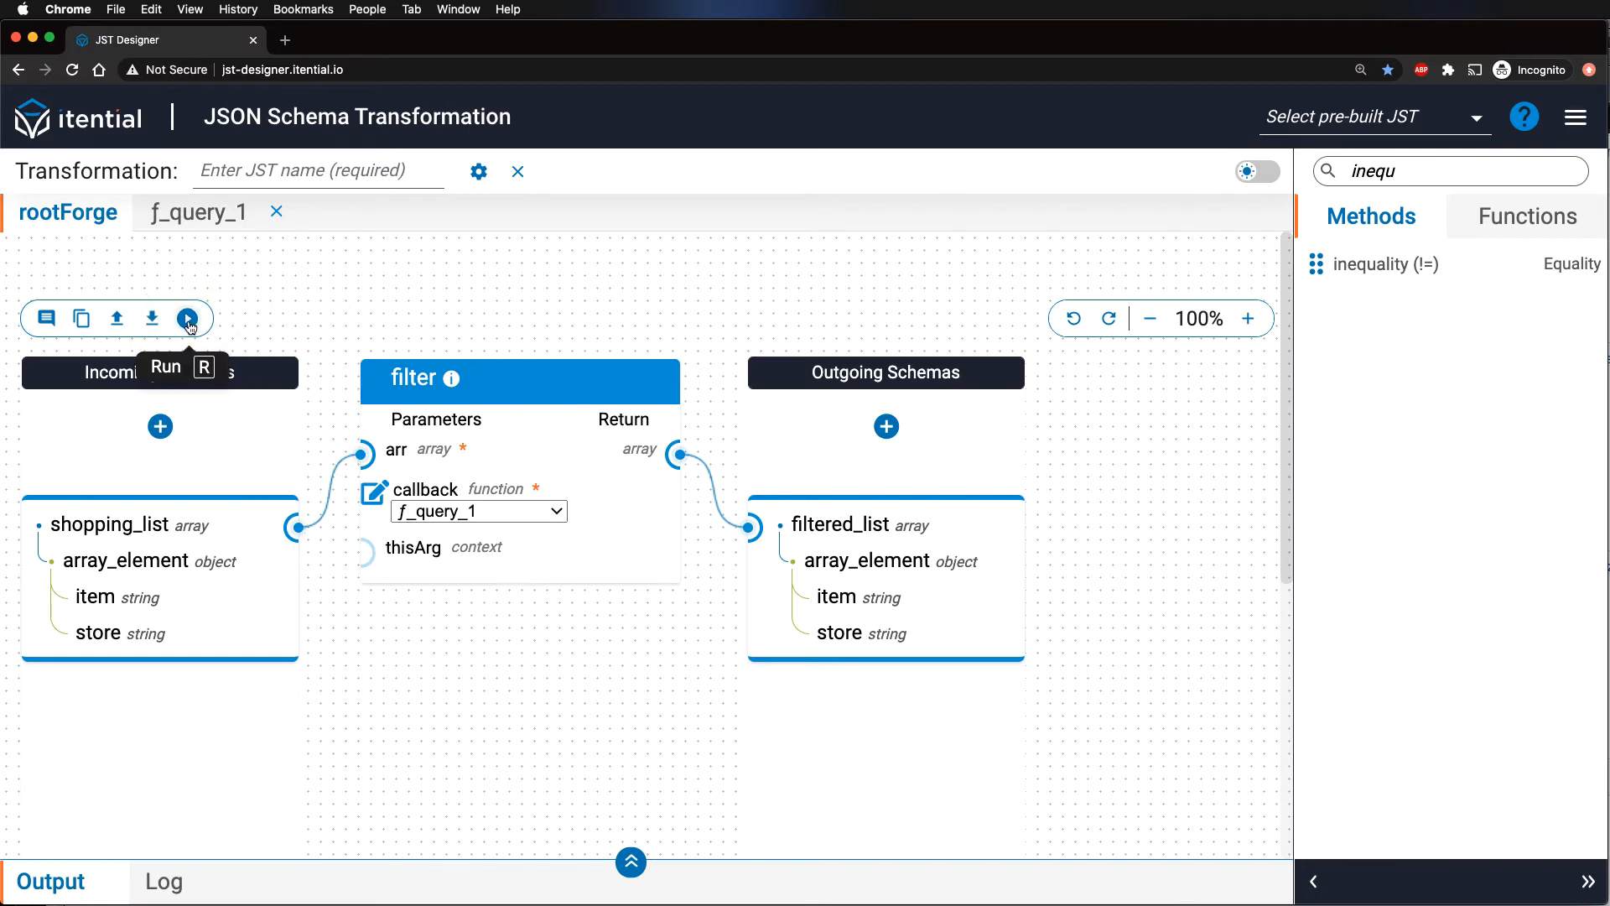
click(187, 317)
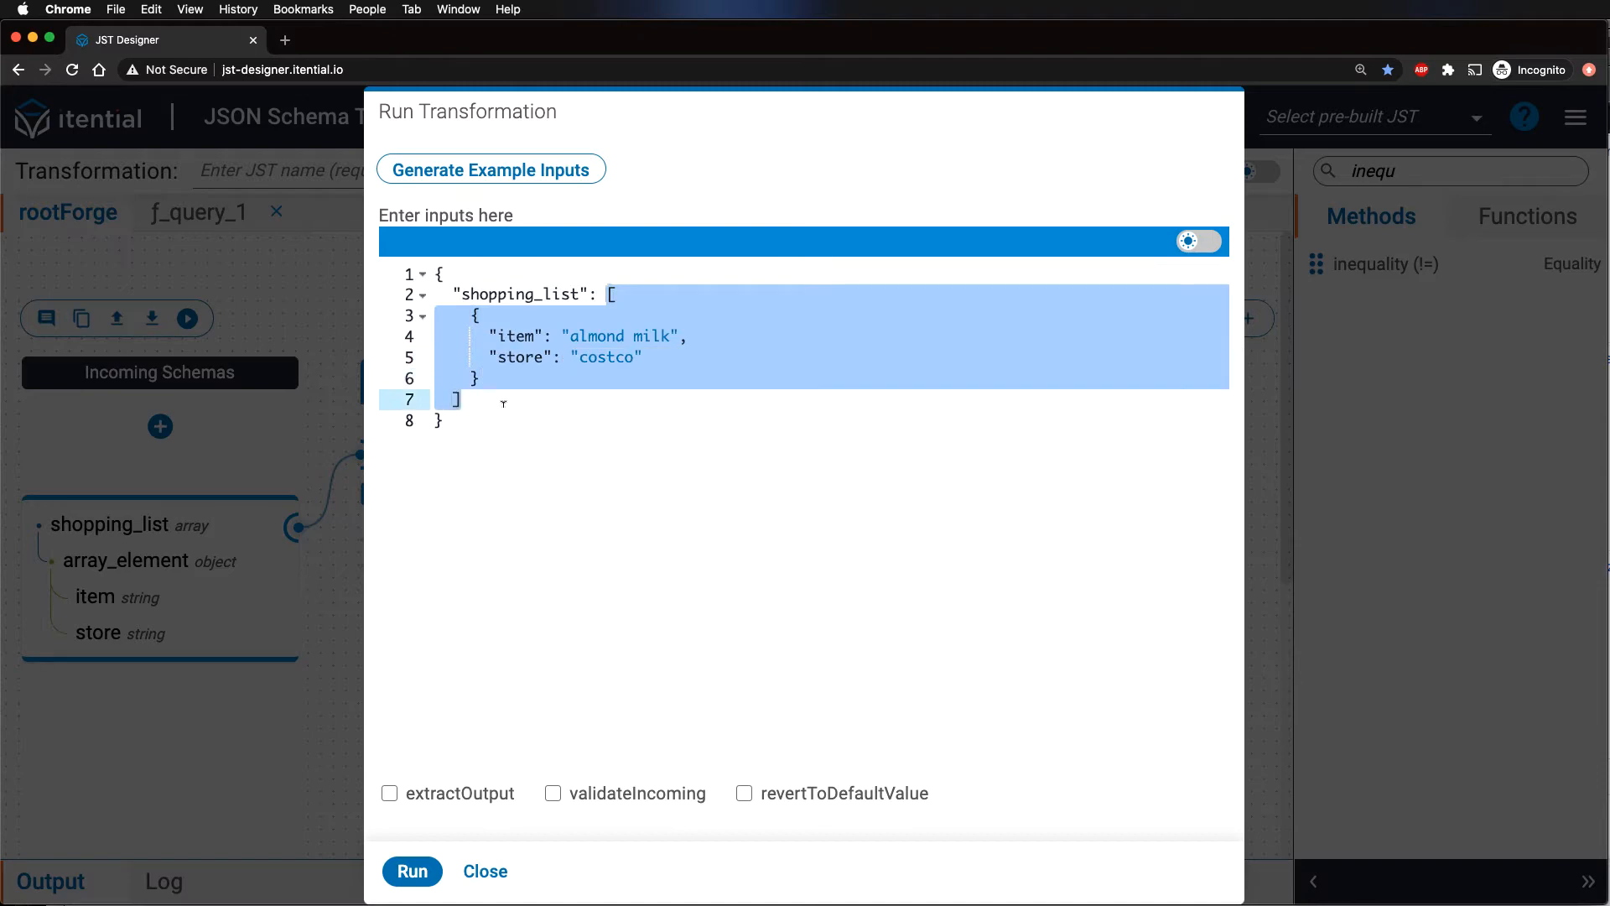
click(412, 870)
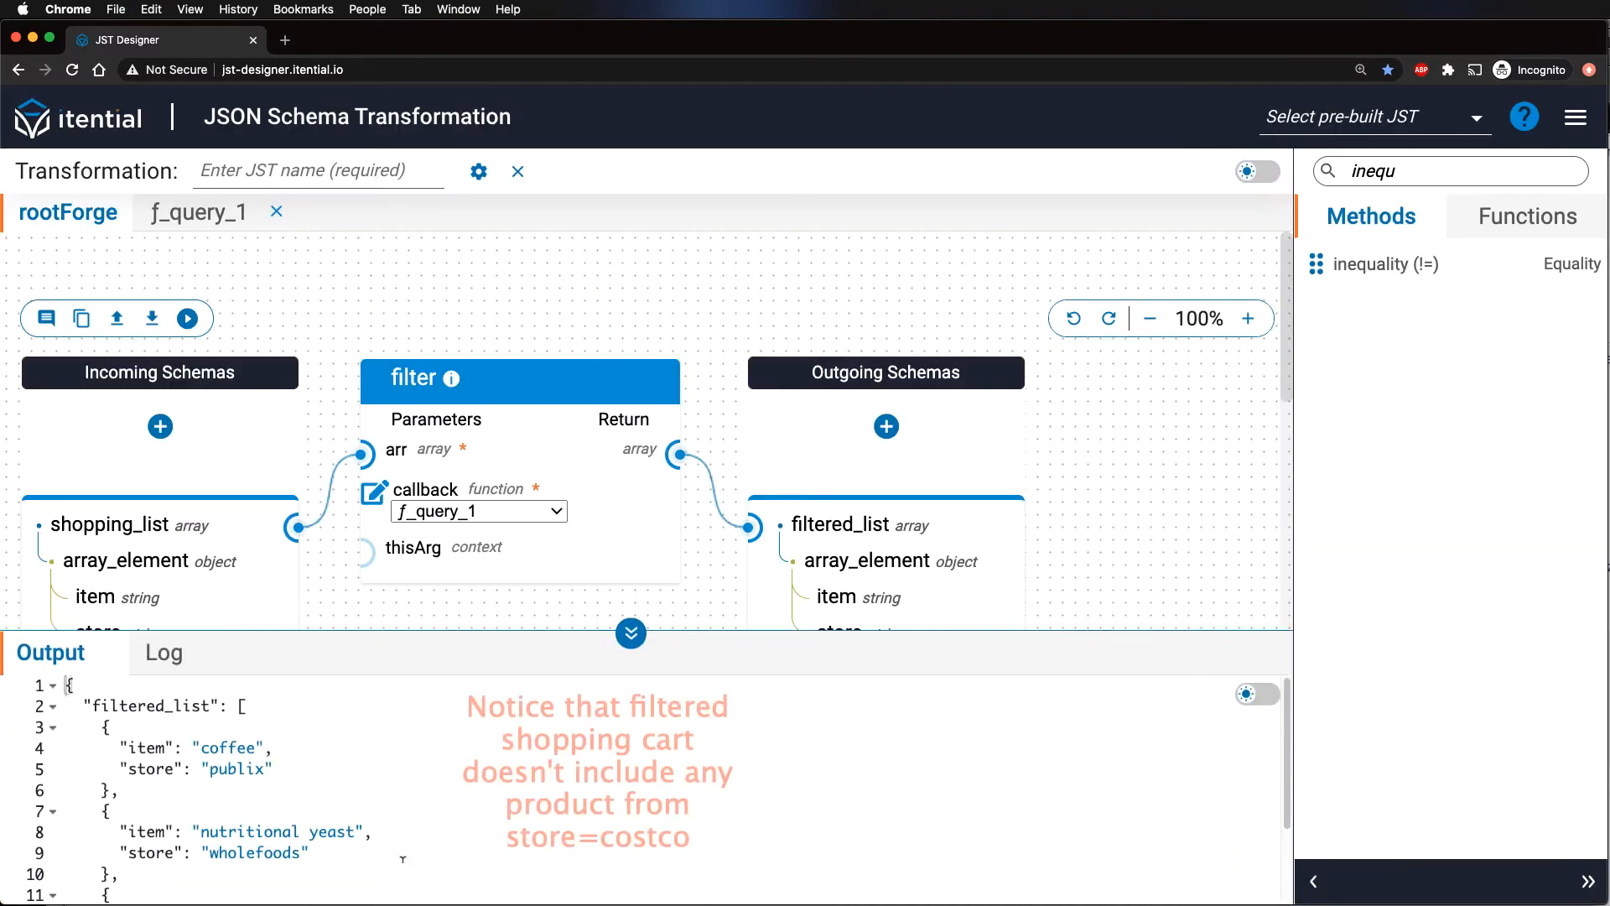
scroll(down, 3)
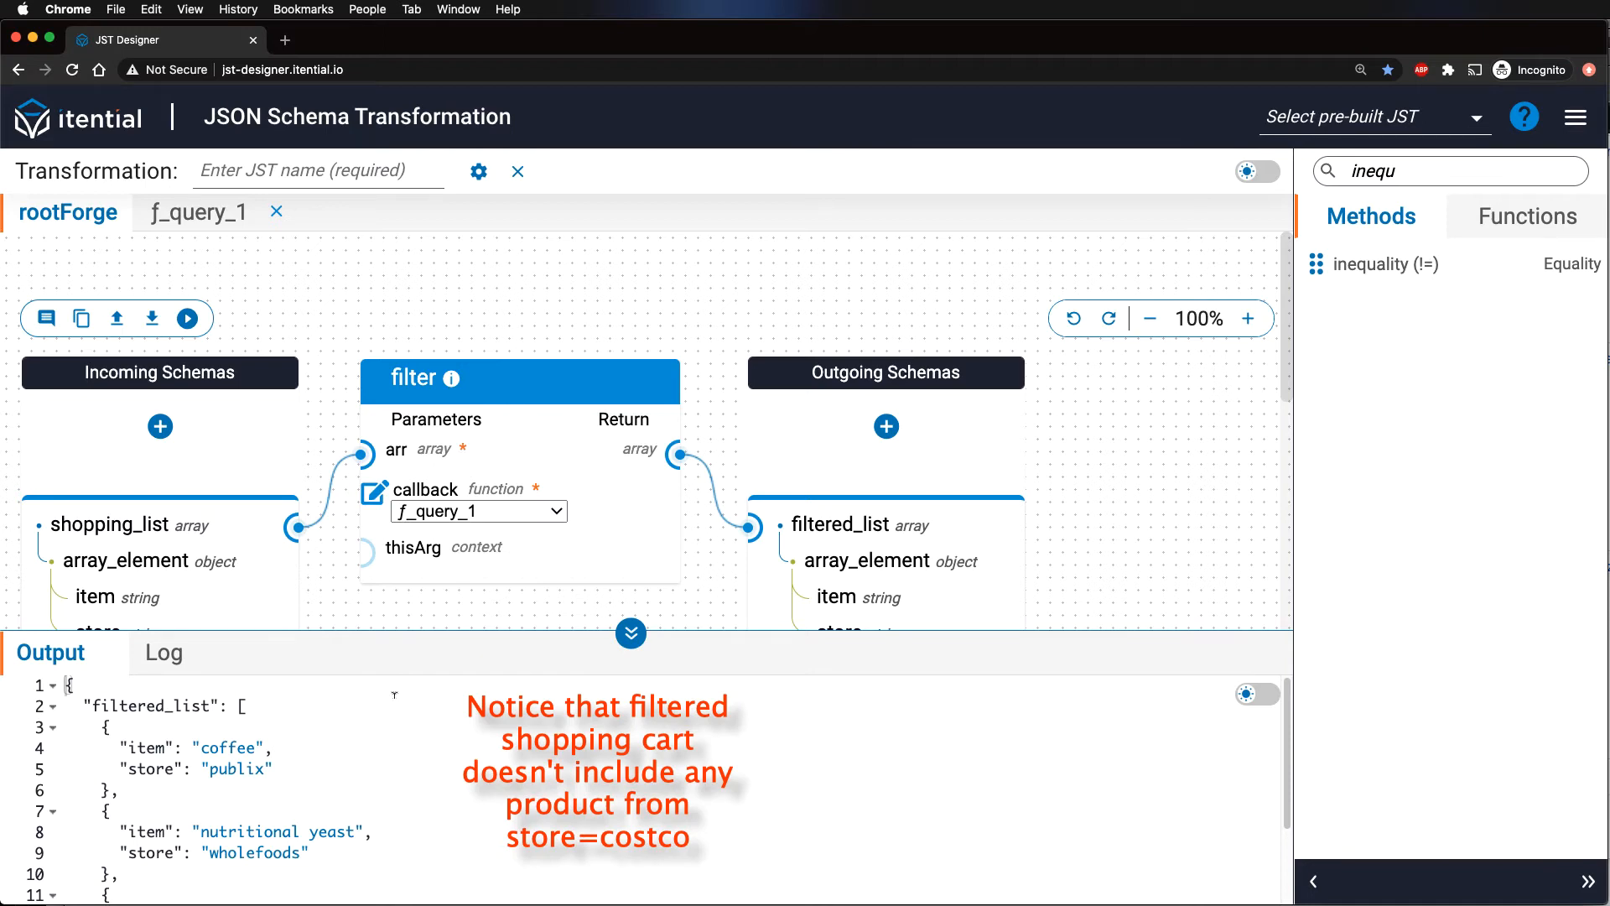
click(630, 632)
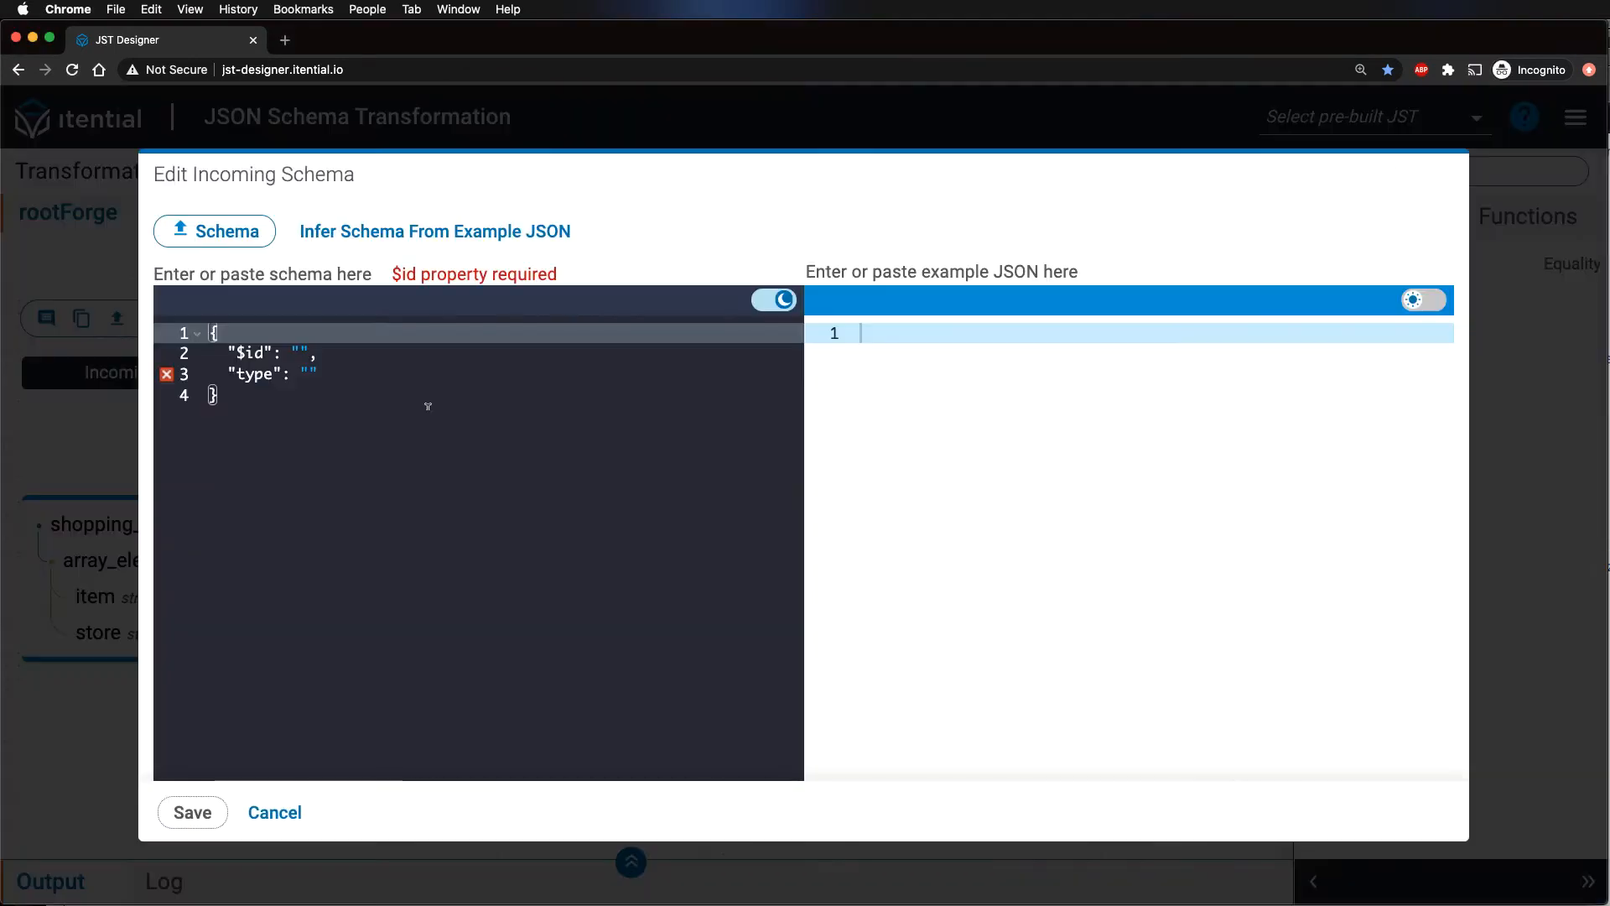
Step: Add a store input inferred from "costco" and pass it as the filter's thisArg
text("costco")
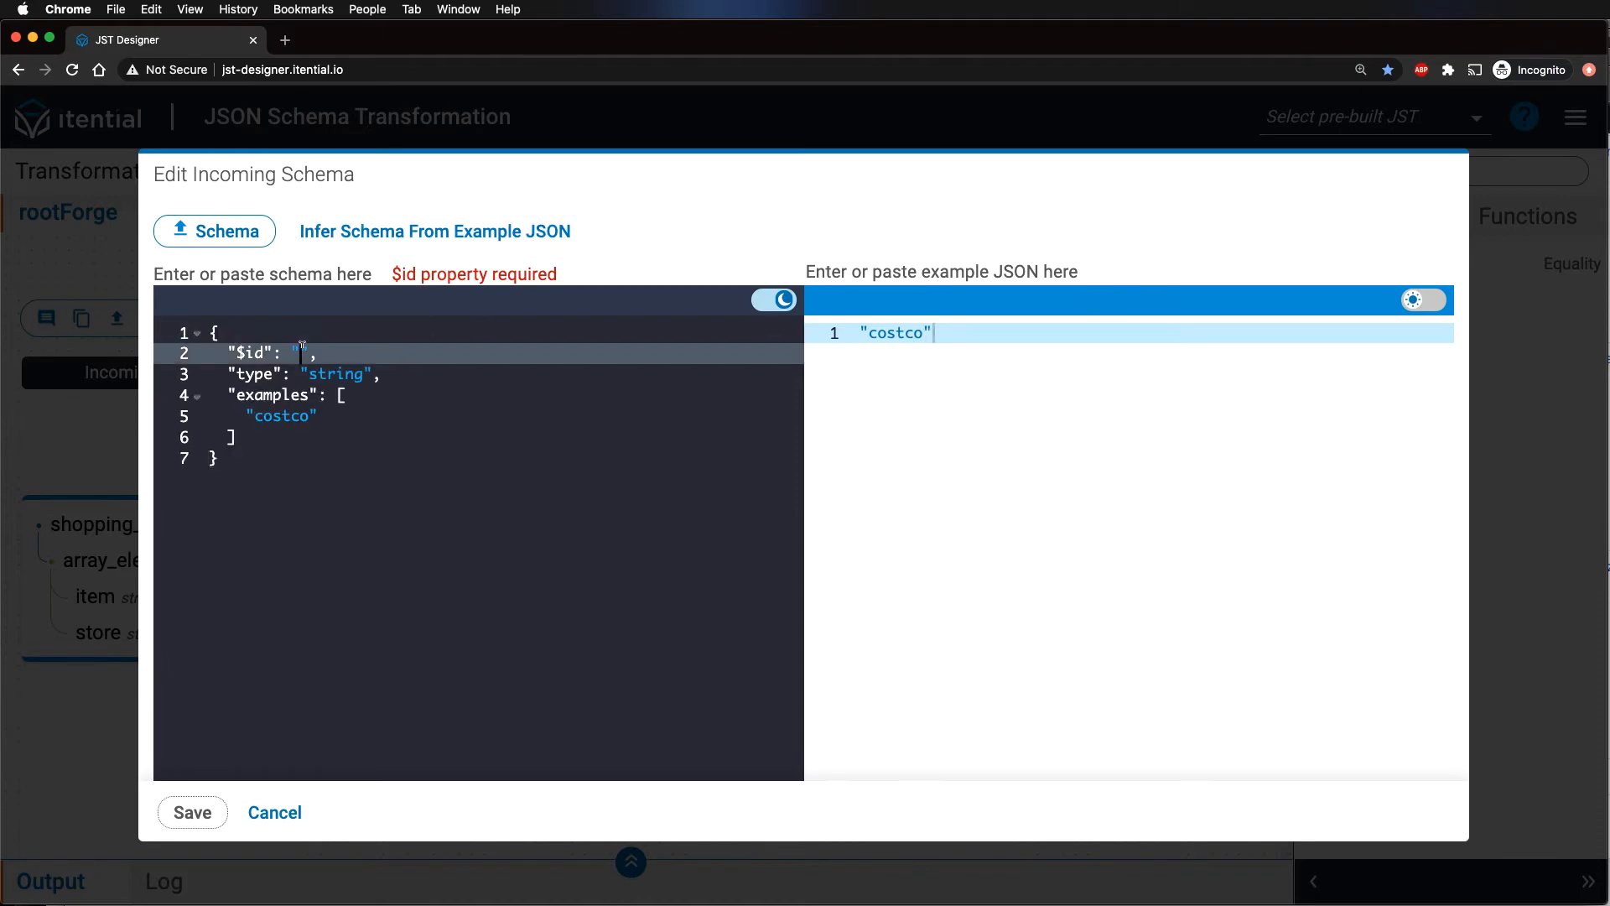
text(store)
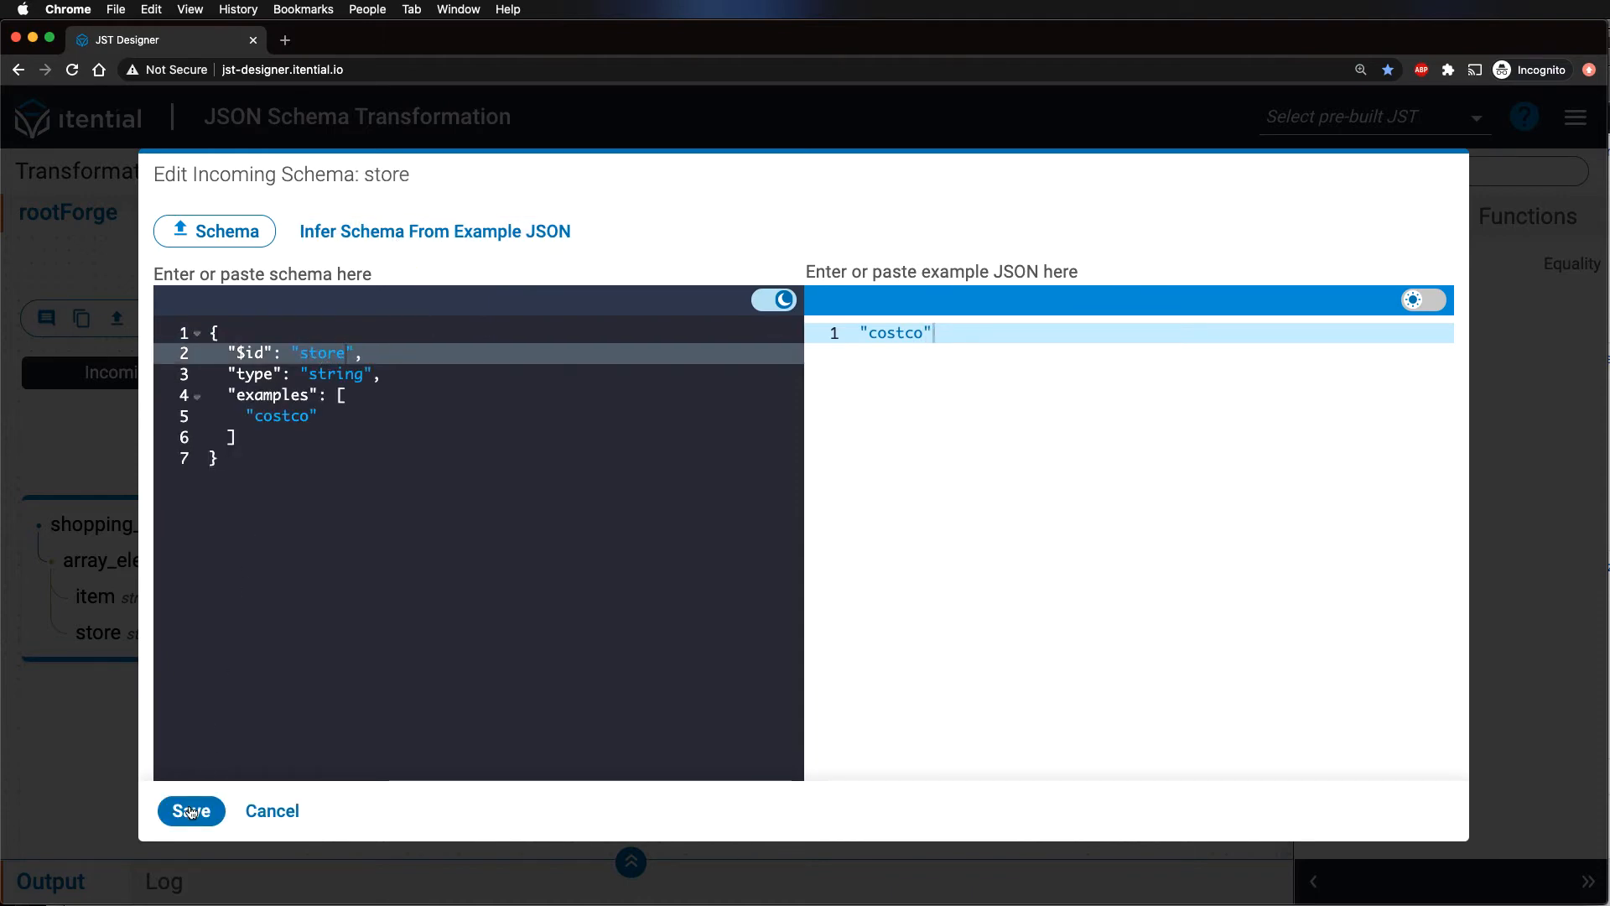
click(190, 811)
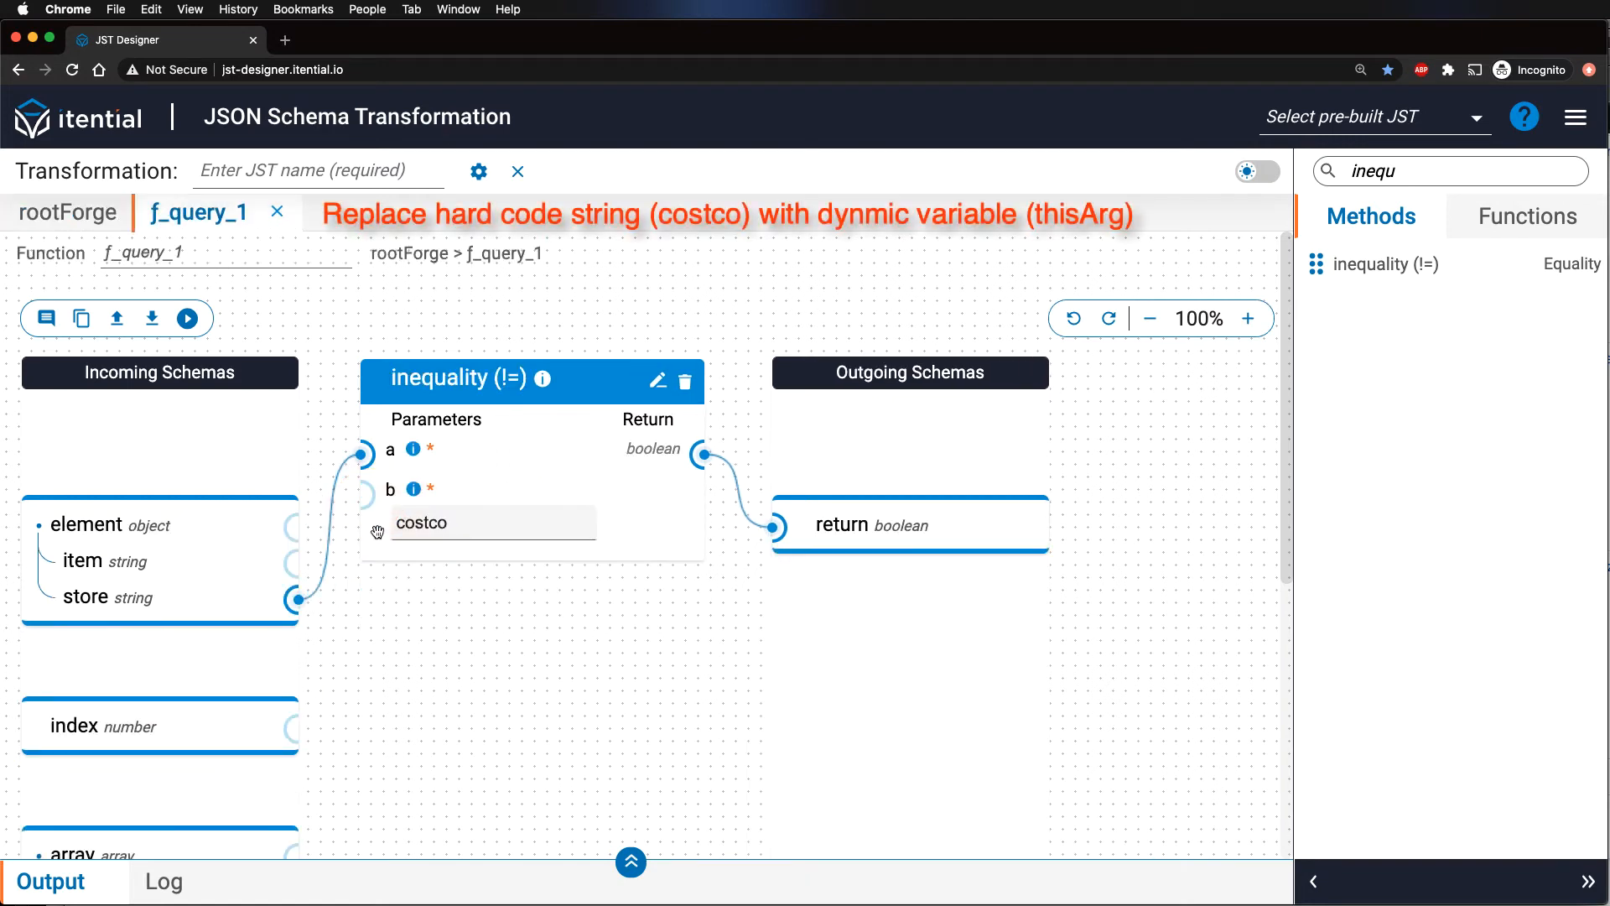
scroll(down, 3)
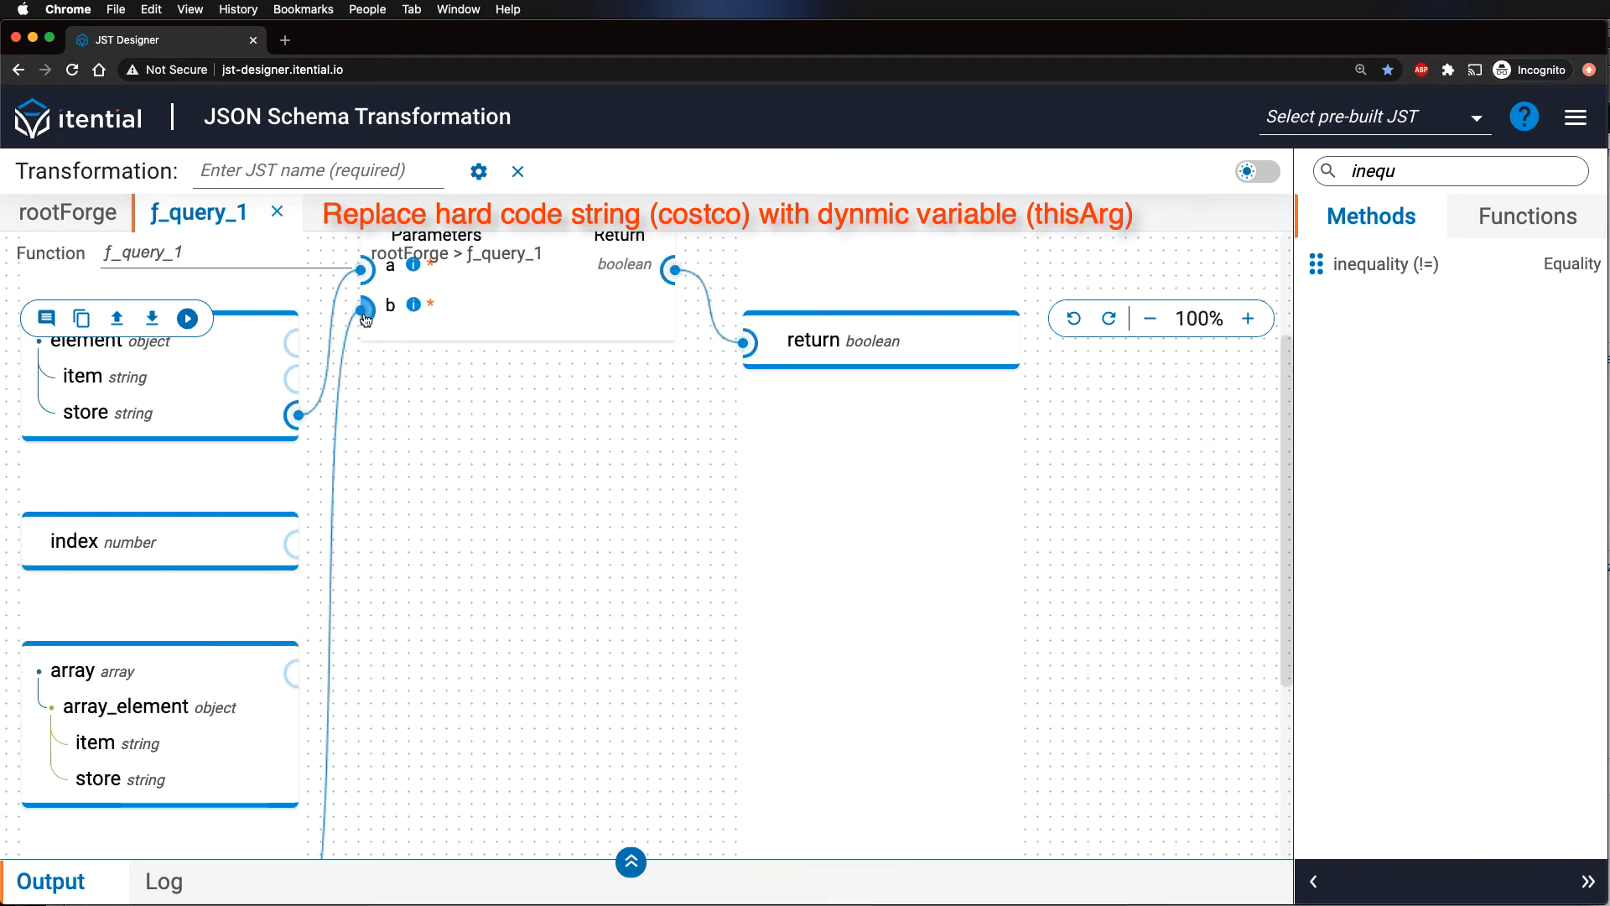
click(68, 213)
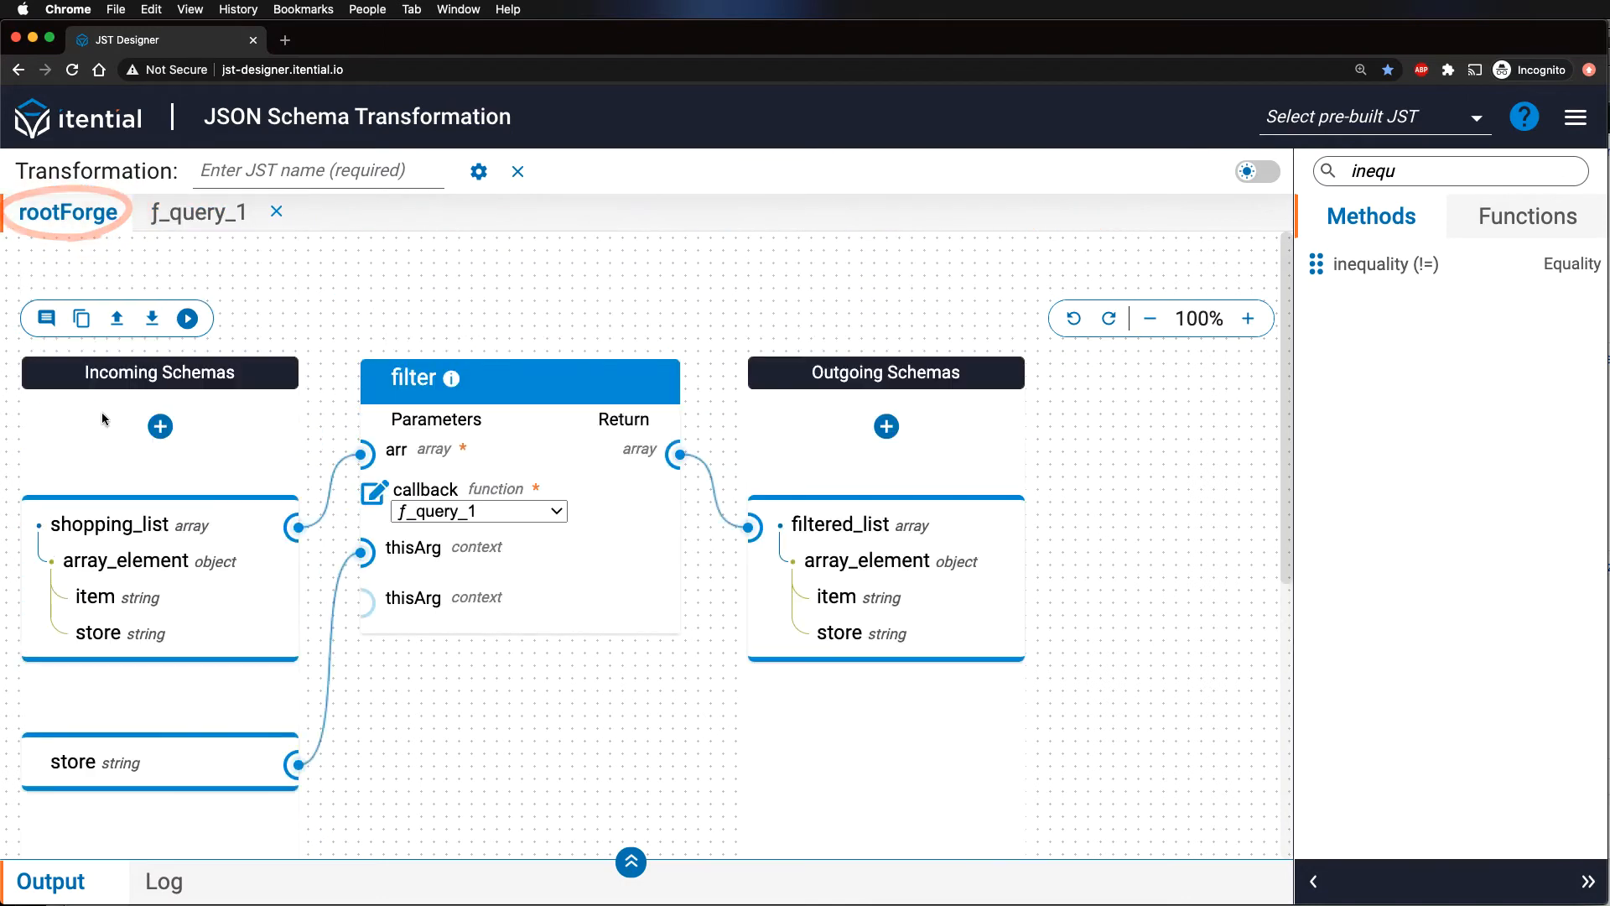
click(188, 317)
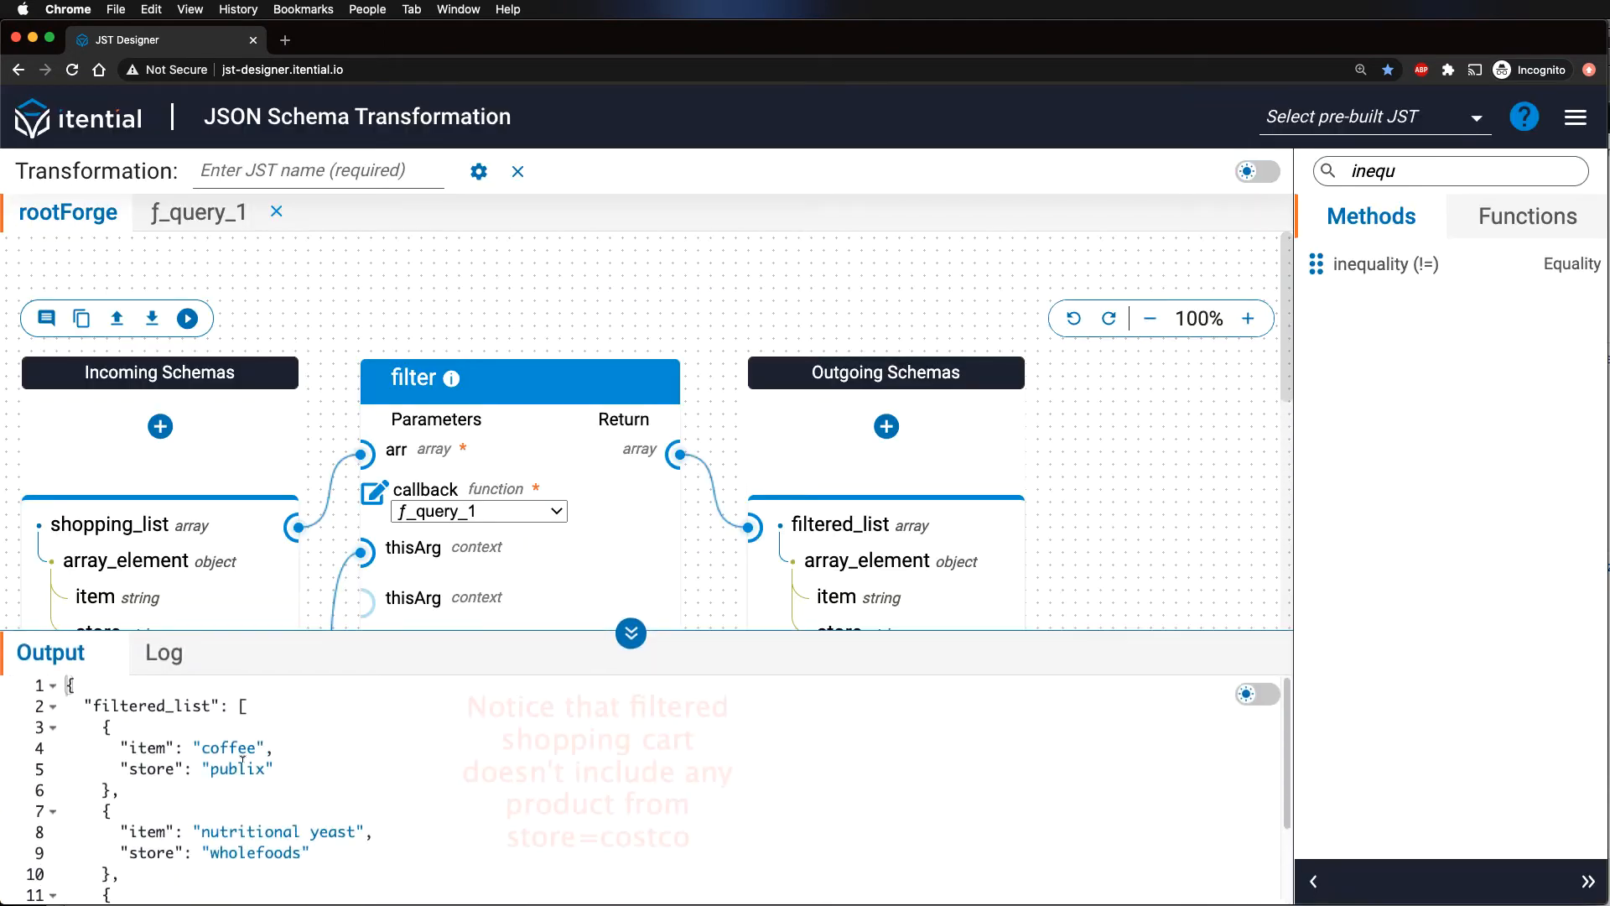
Step: Check the rerun output has no costco items and name the transformation arrayFilter
scroll(down, 3)
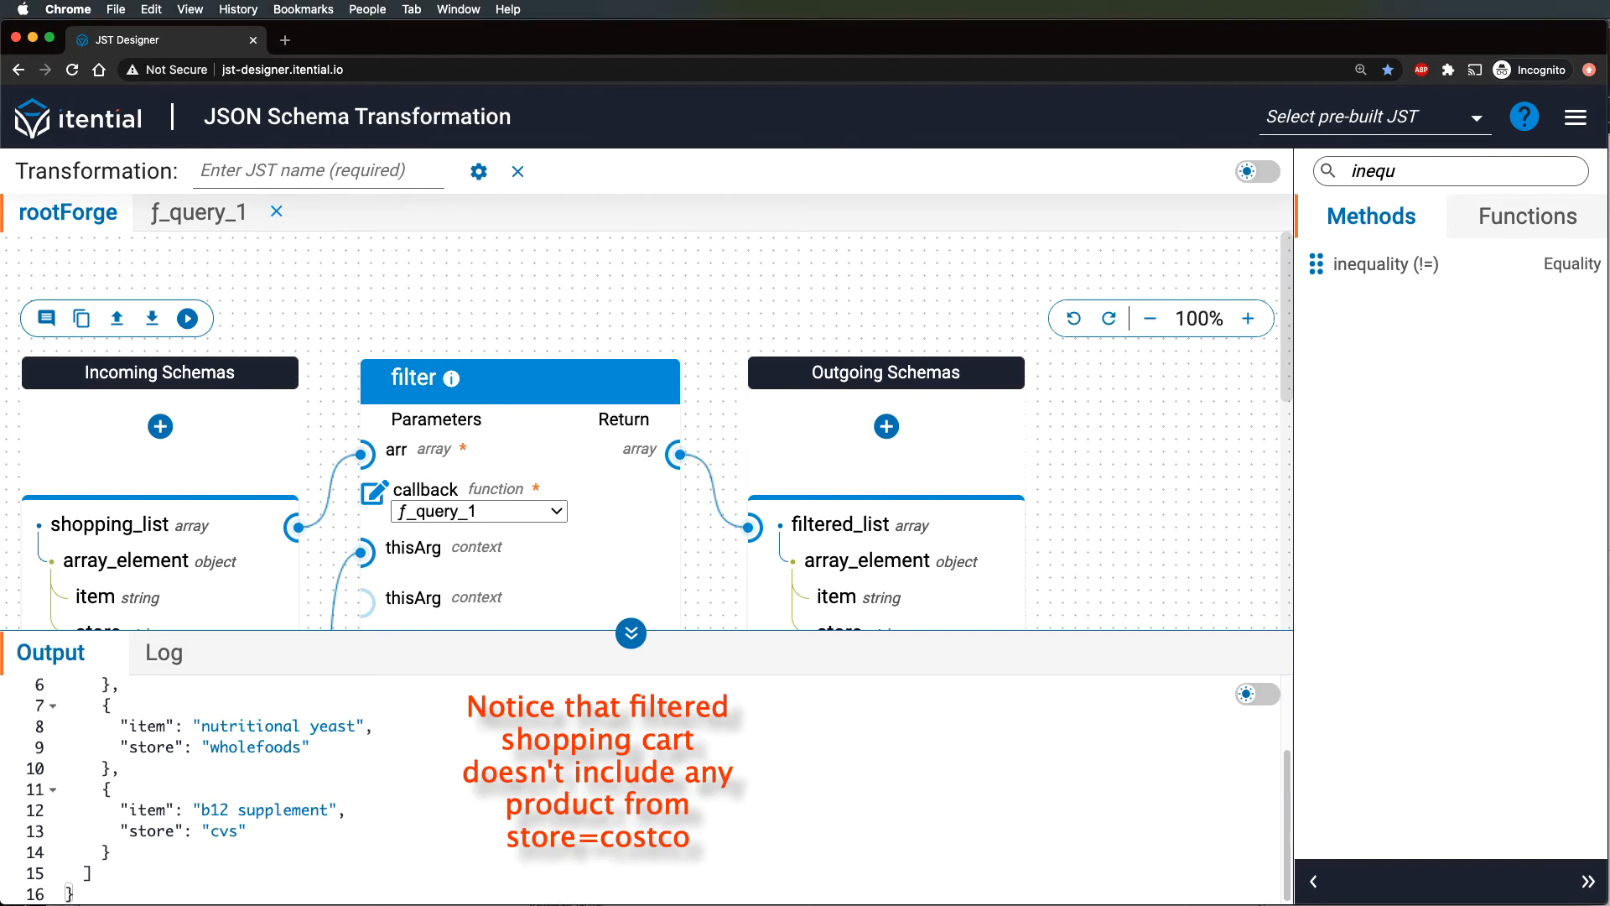
click(318, 170)
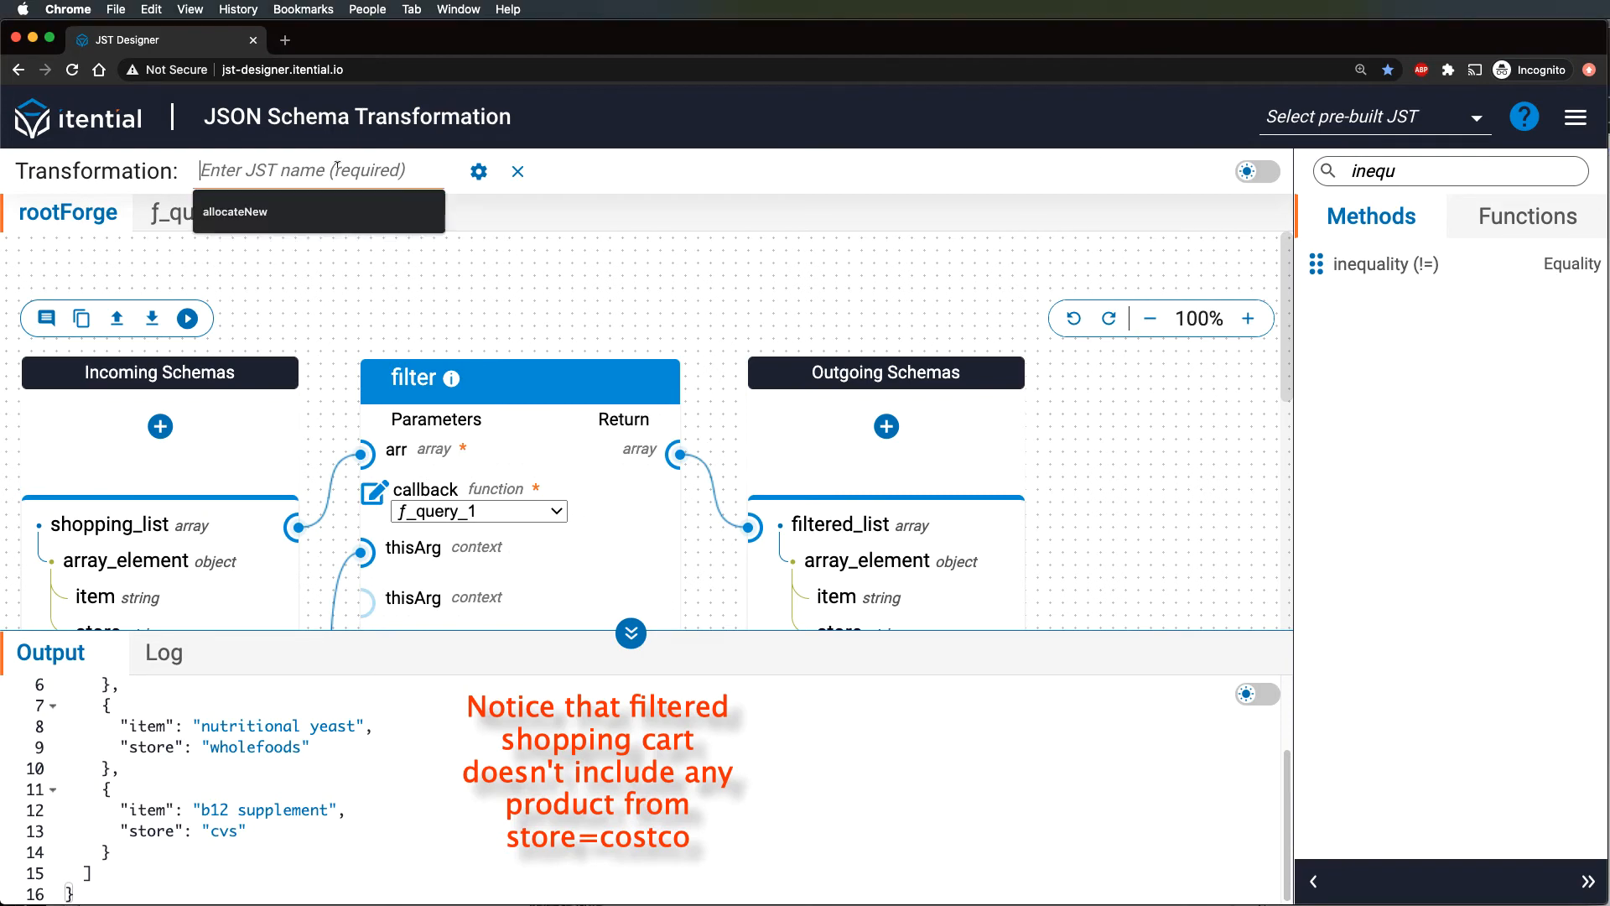
text(a)
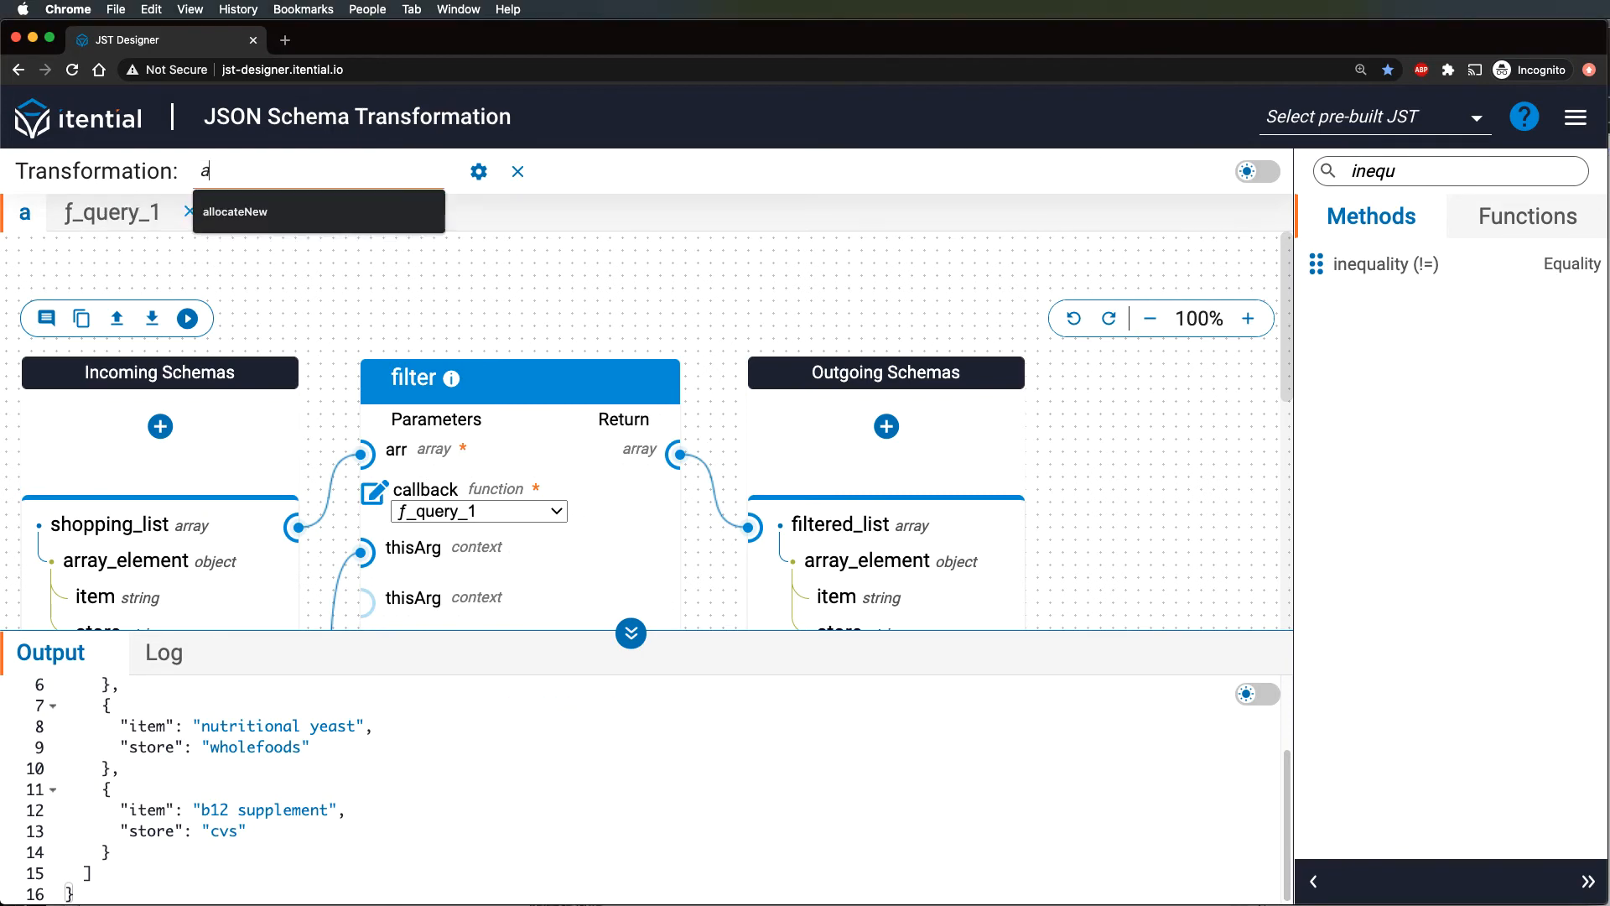
text(rrayFilter)
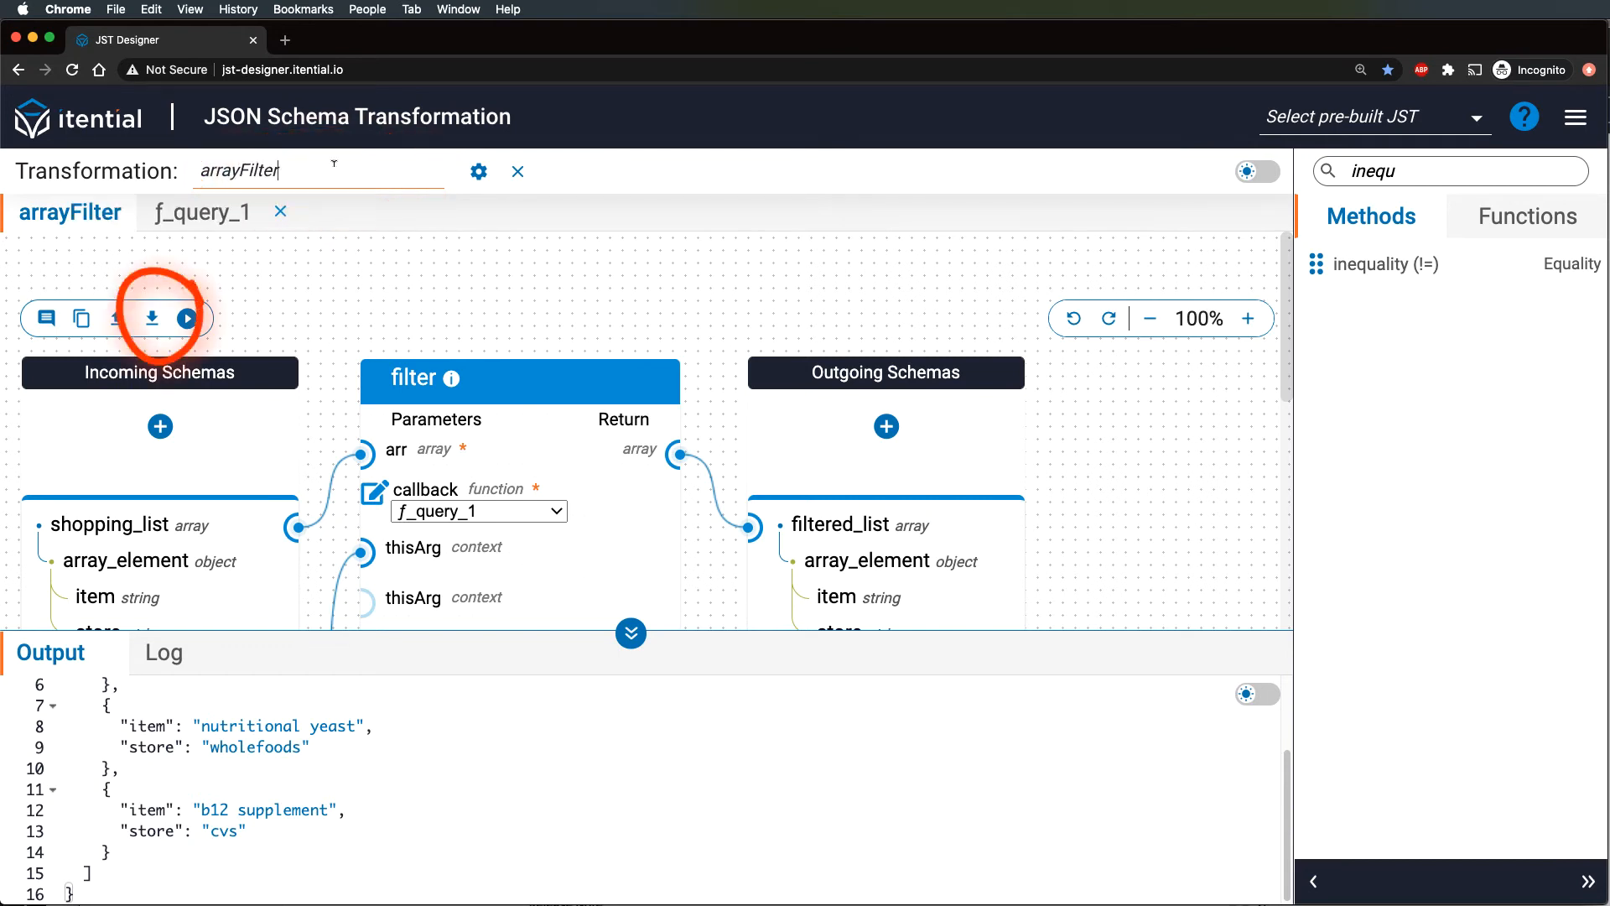
mouse_move(151, 318)
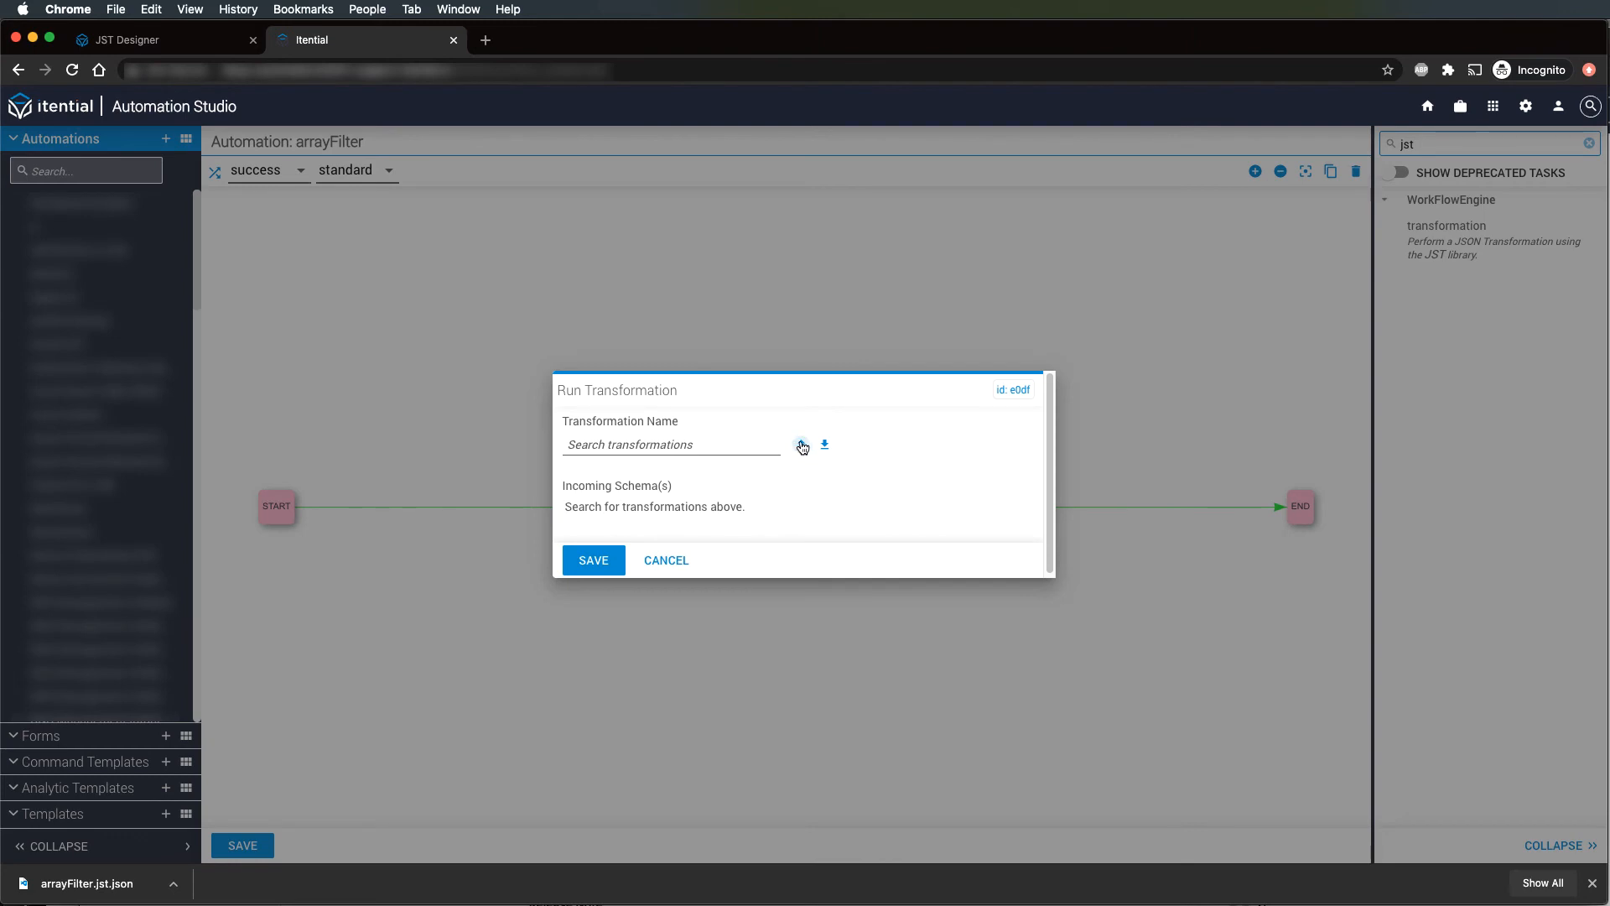
Step: Import arrayFilter.jst.json into the task, set store to costco, and save the automation
click(824, 446)
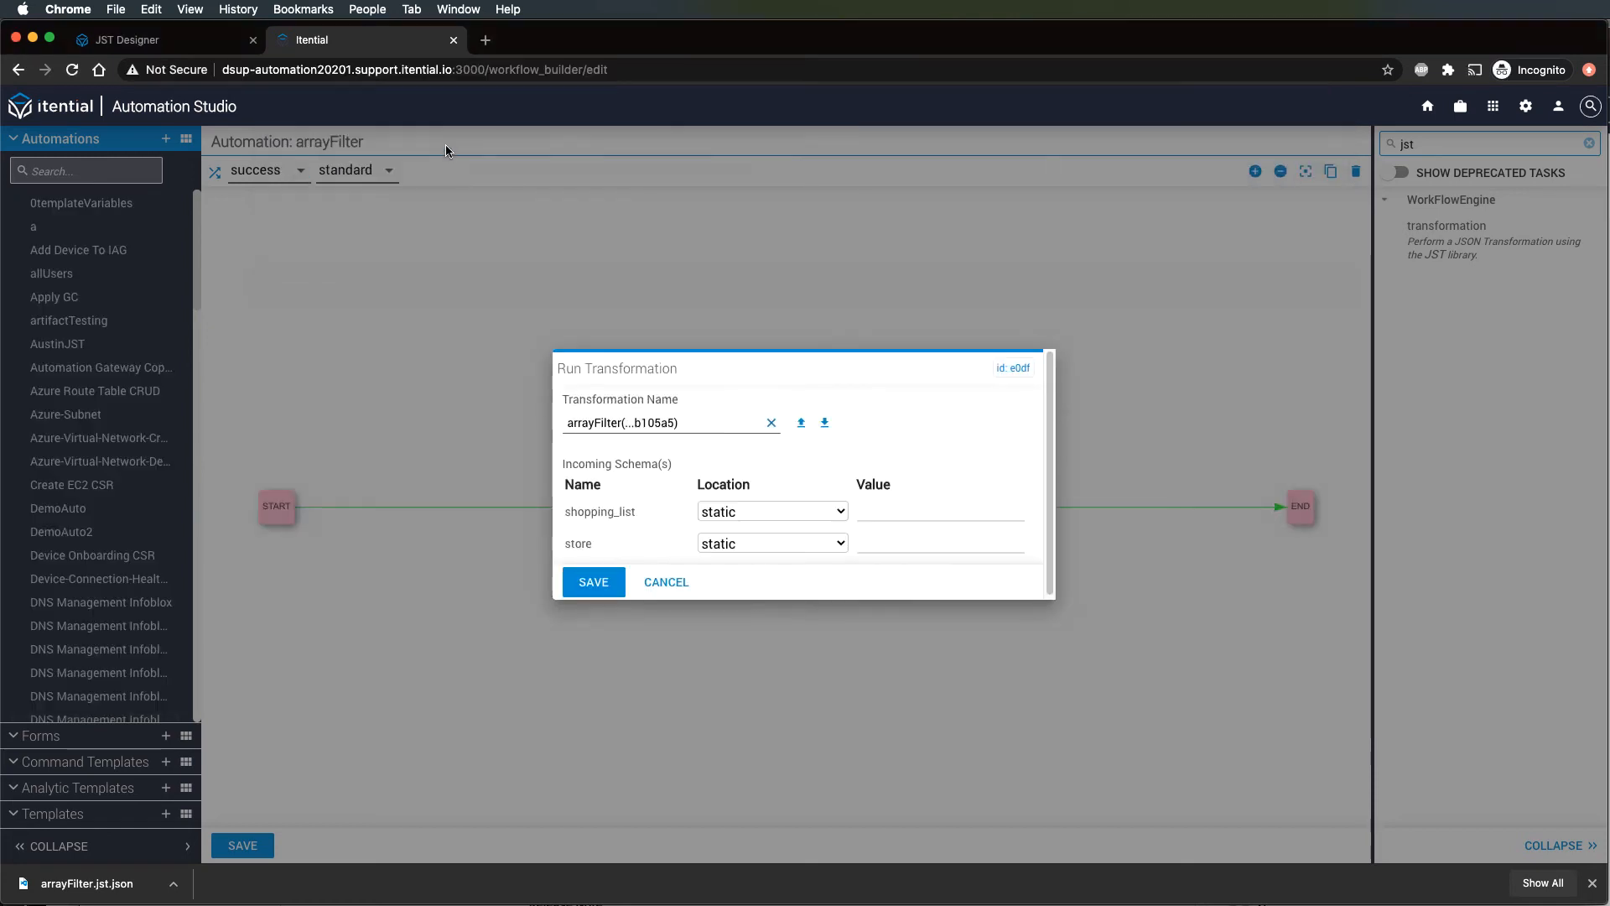
mouse_move(706, 462)
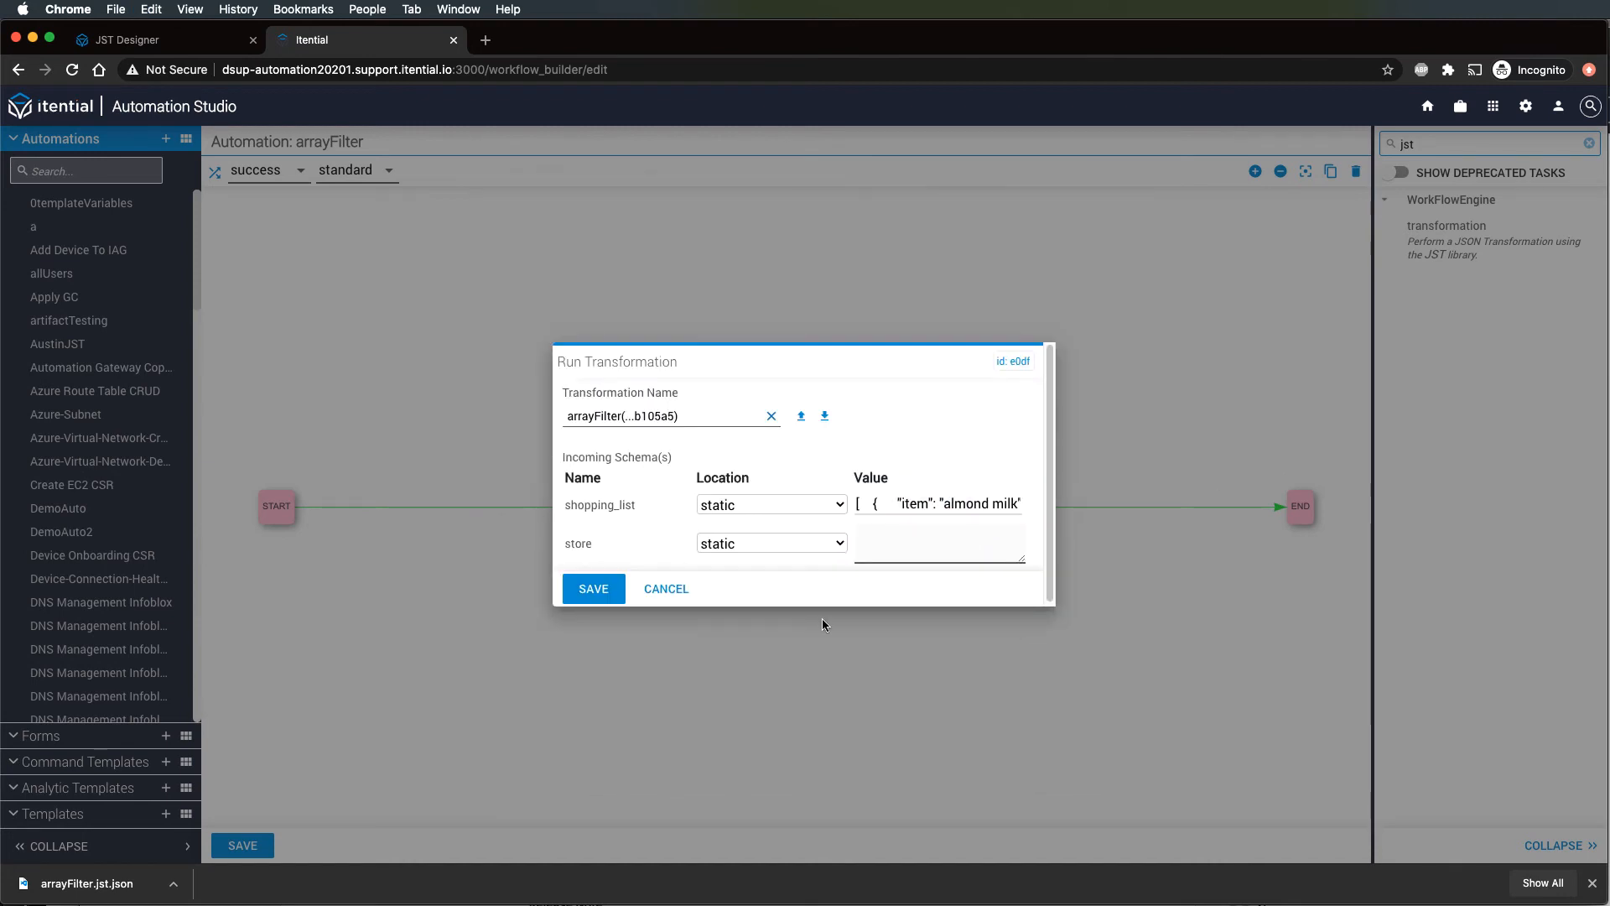
text(costco)
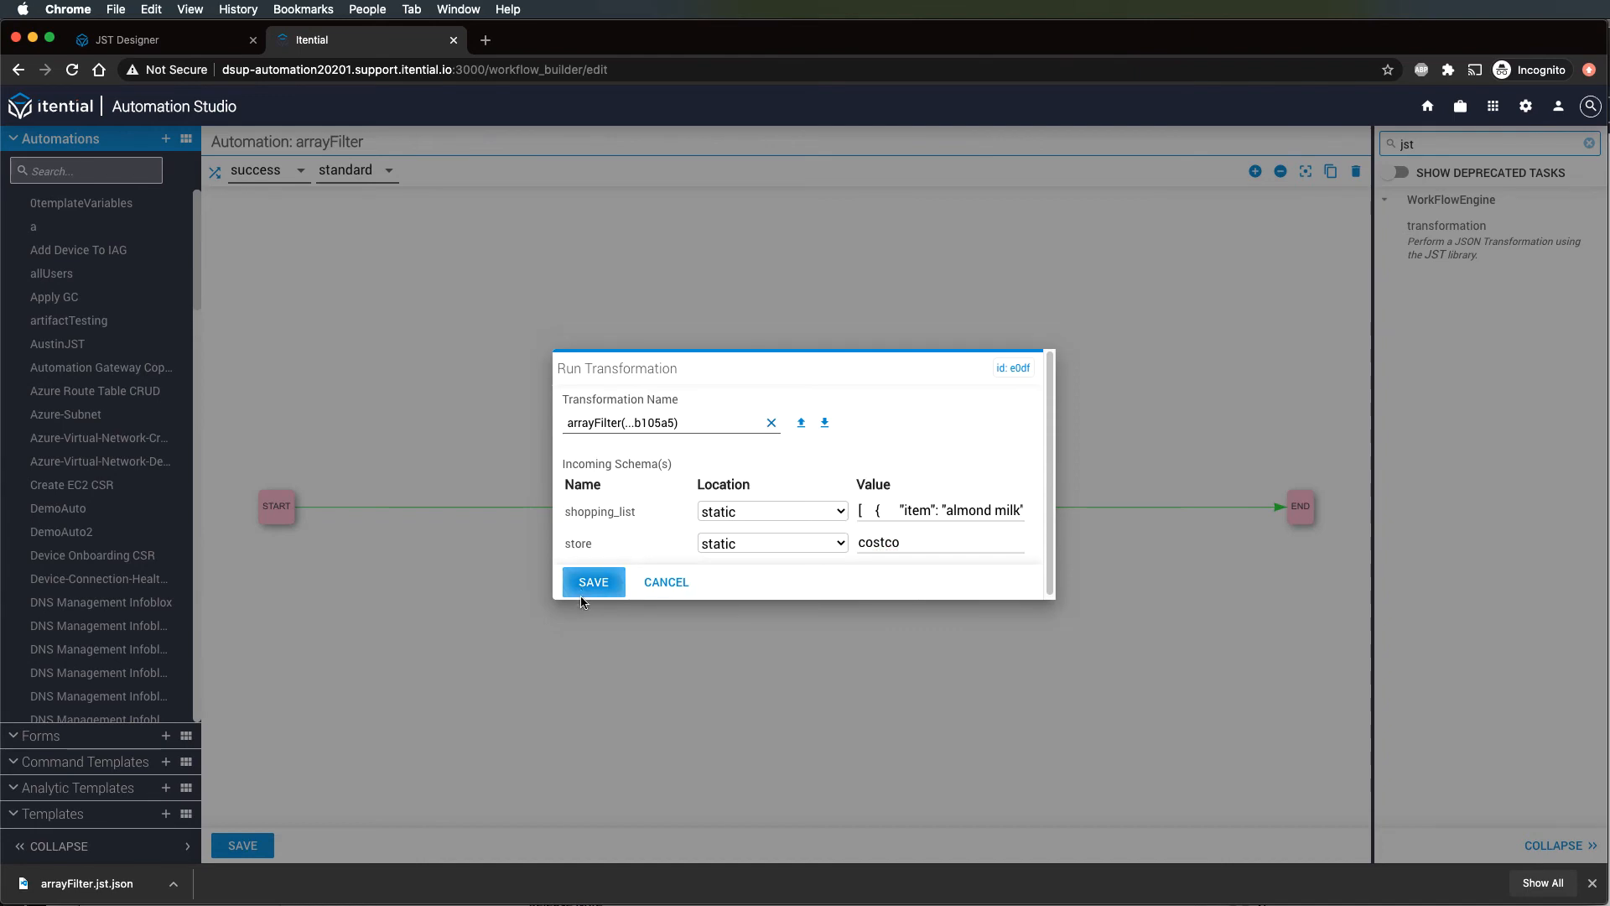
click(593, 581)
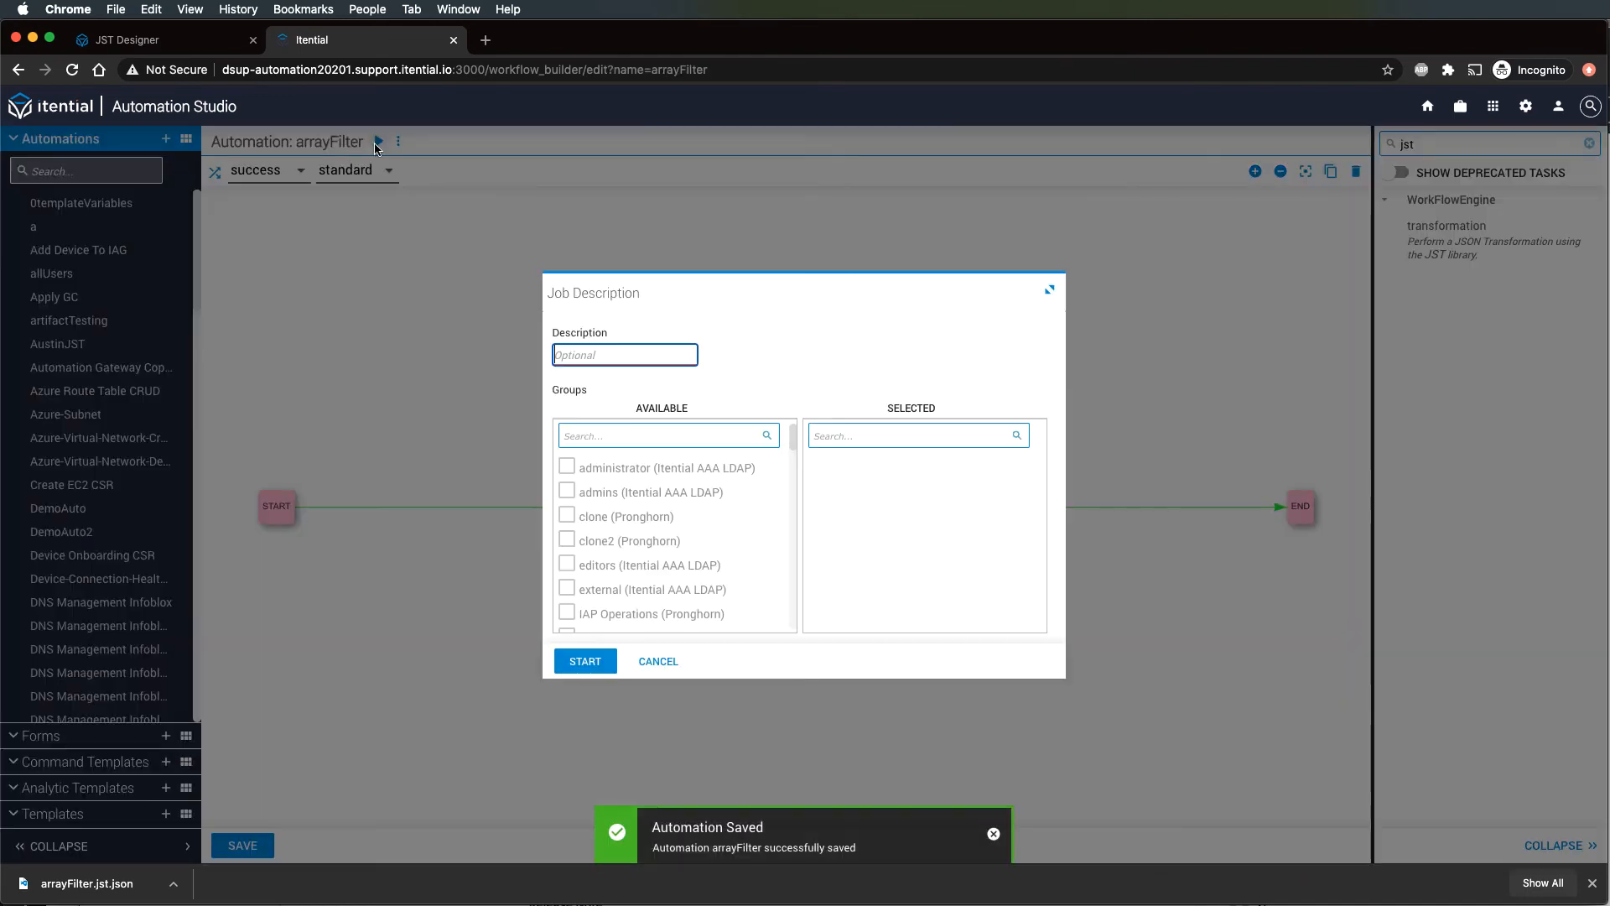
Step: Start the arrayFilter job and view the task's outgoing filtered_list
click(585, 660)
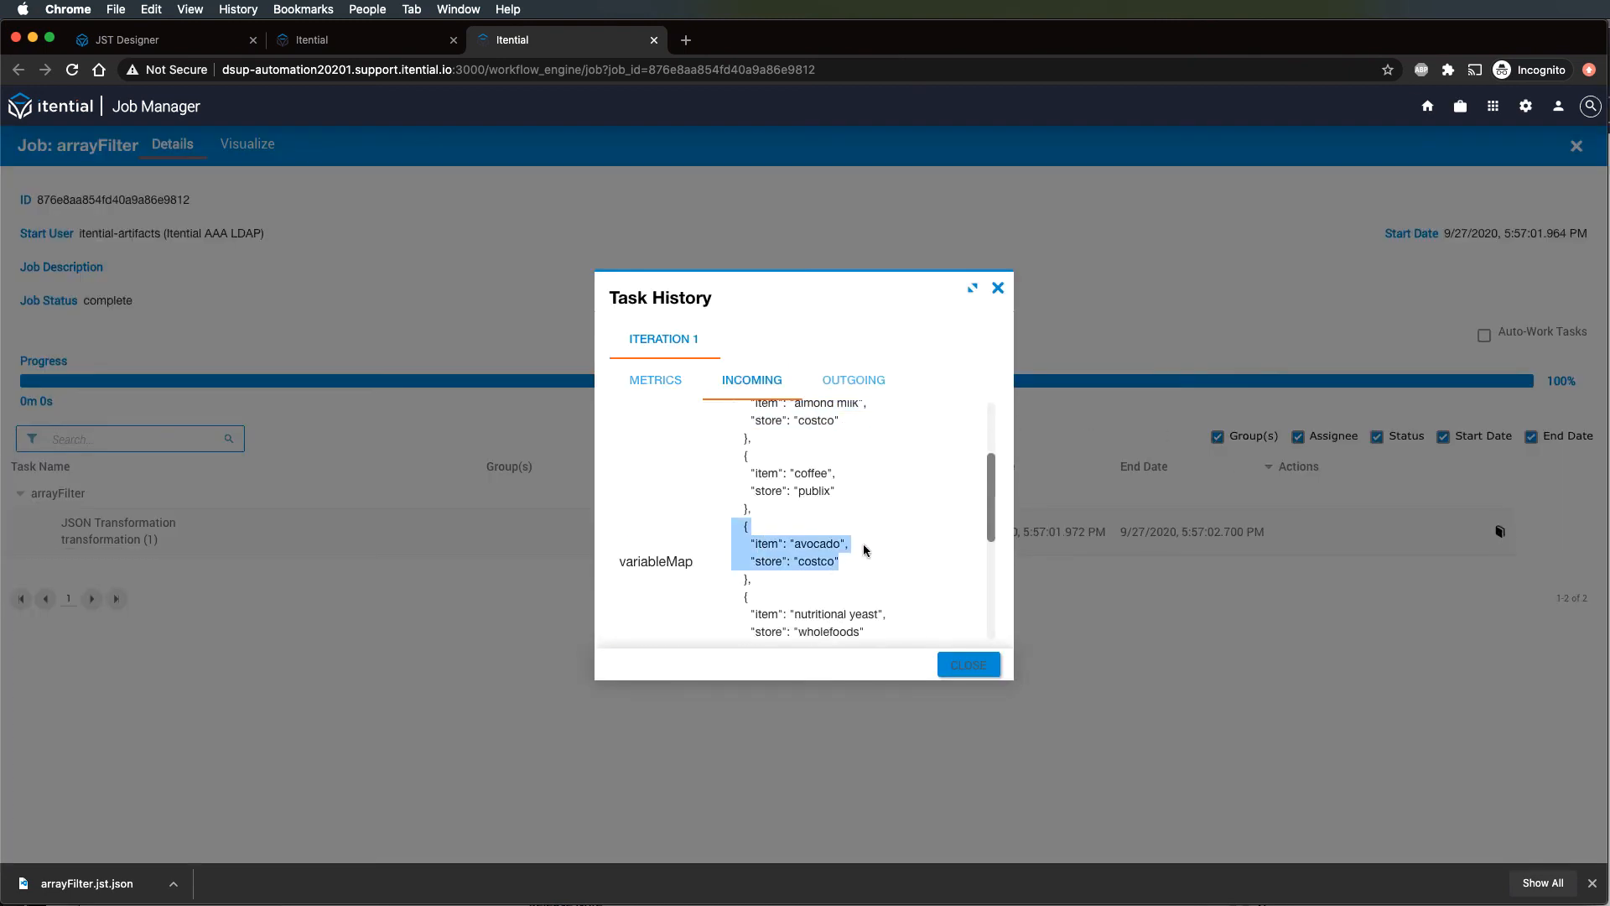
click(852, 380)
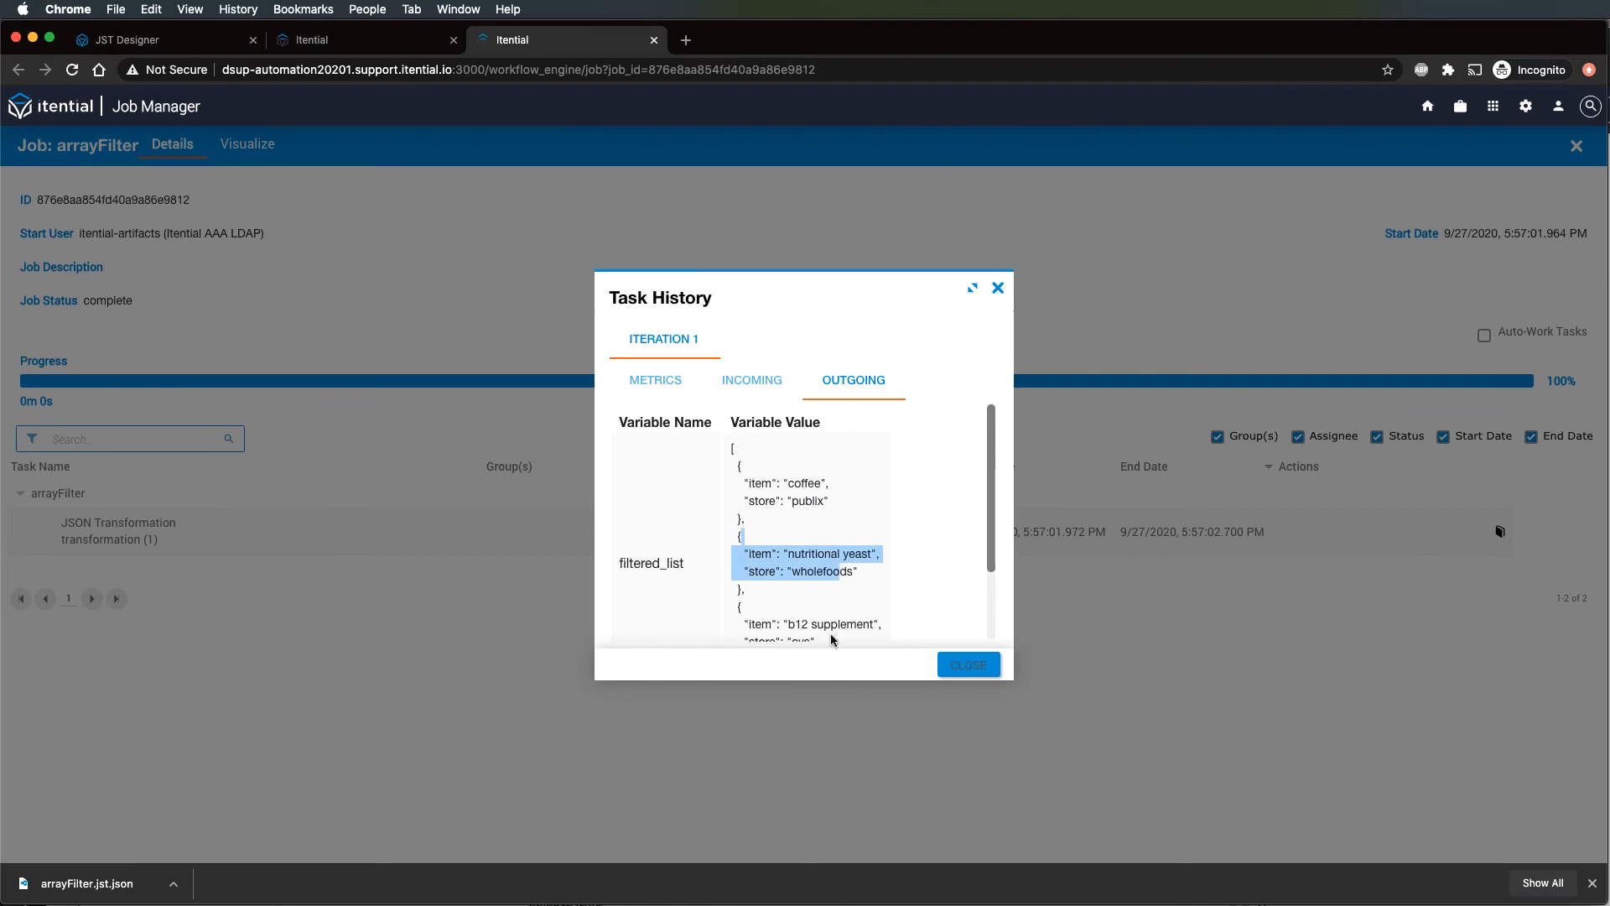